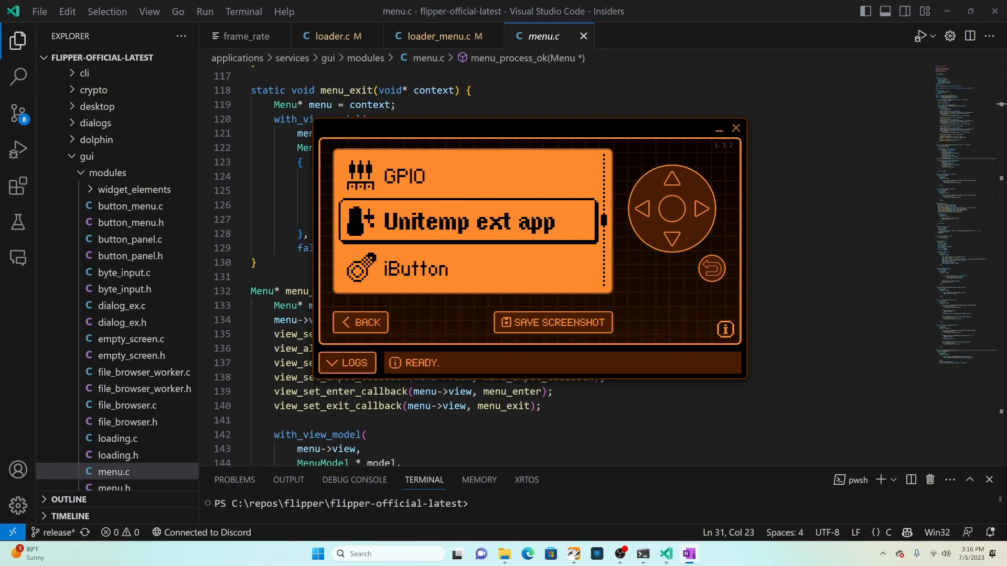
# Step the Flipper's main menu selection up twice and open the U2F entry
pyautogui.click(671, 178)
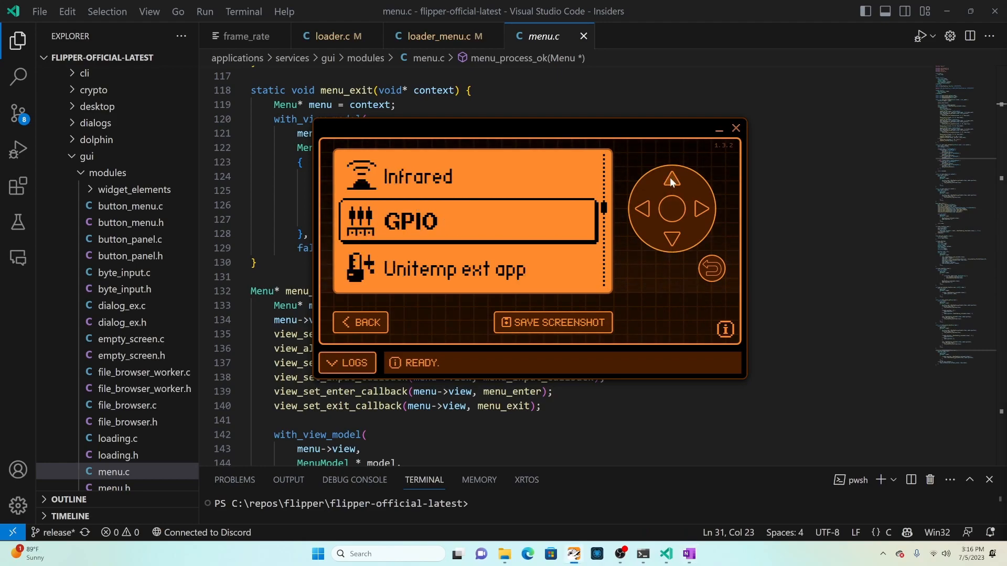
pyautogui.click(671, 238)
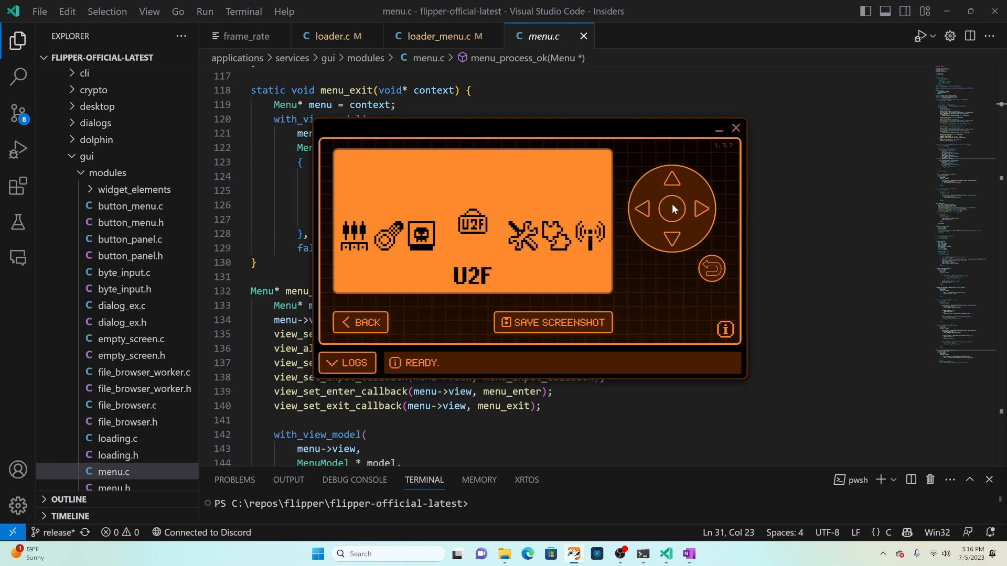
pyautogui.click(642, 209)
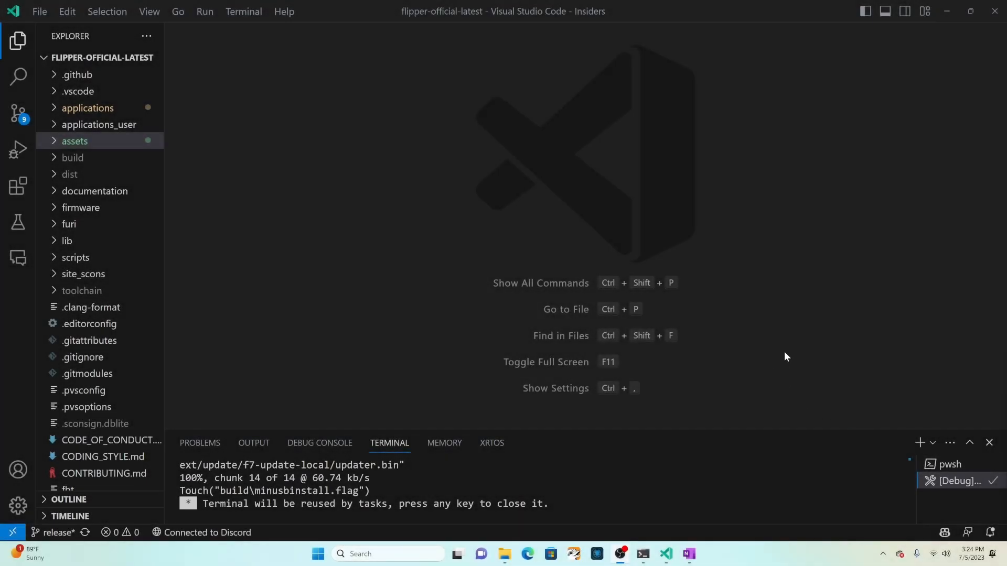
# Expand applications > services > gui > modules and open menu.c at the menu_process_up declaration
pyautogui.click(87, 107)
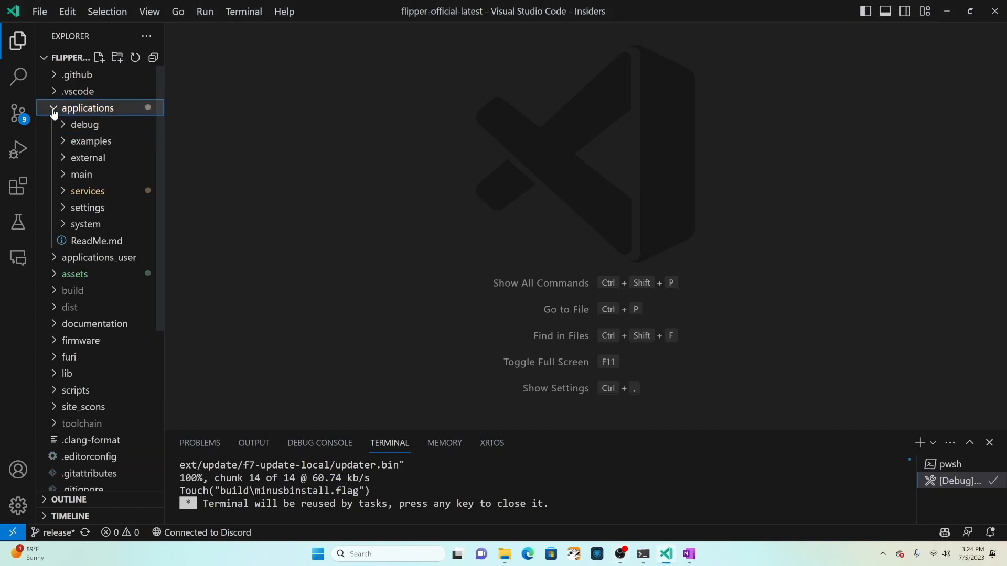
pyautogui.click(87, 190)
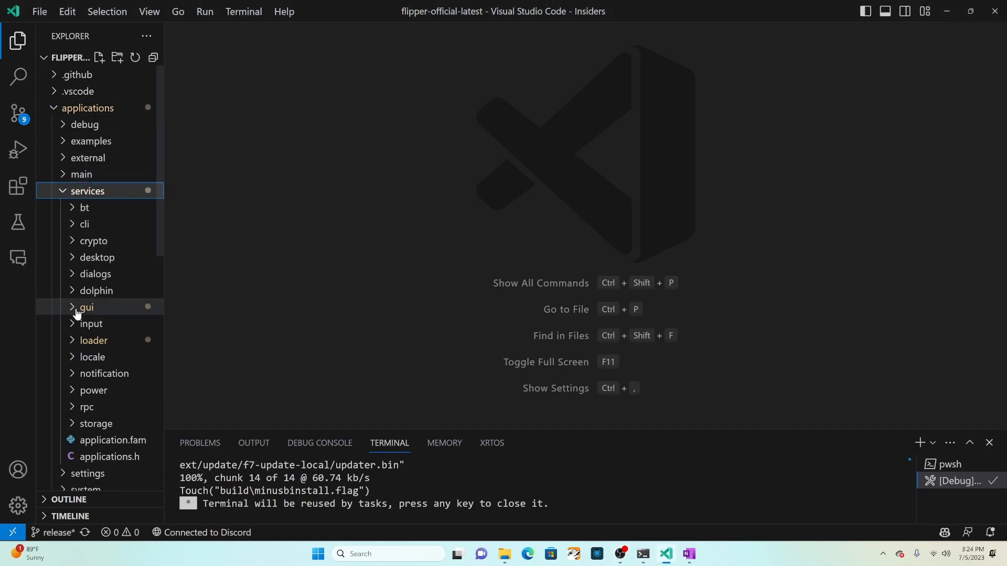
pyautogui.click(85, 307)
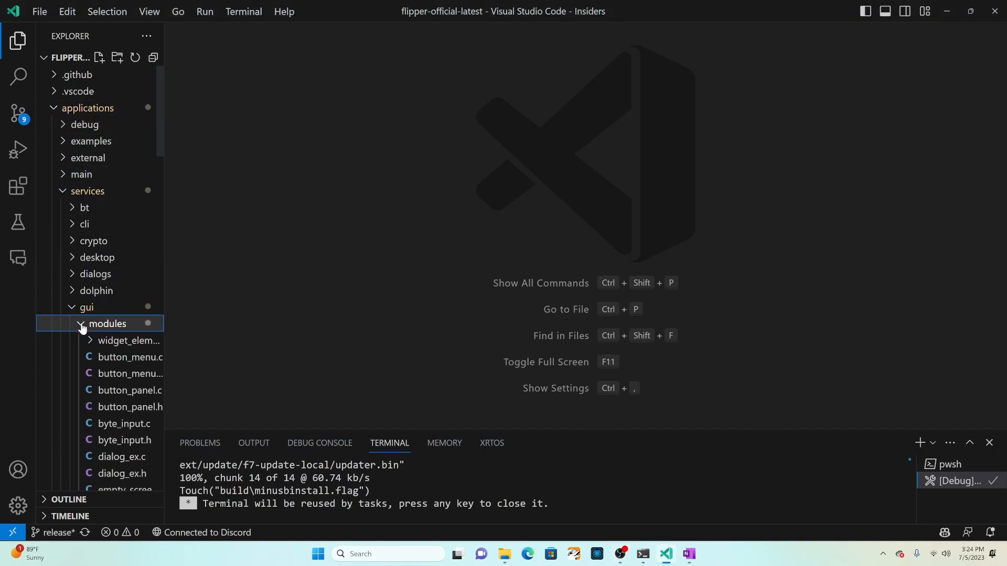
pyautogui.scroll(-3)
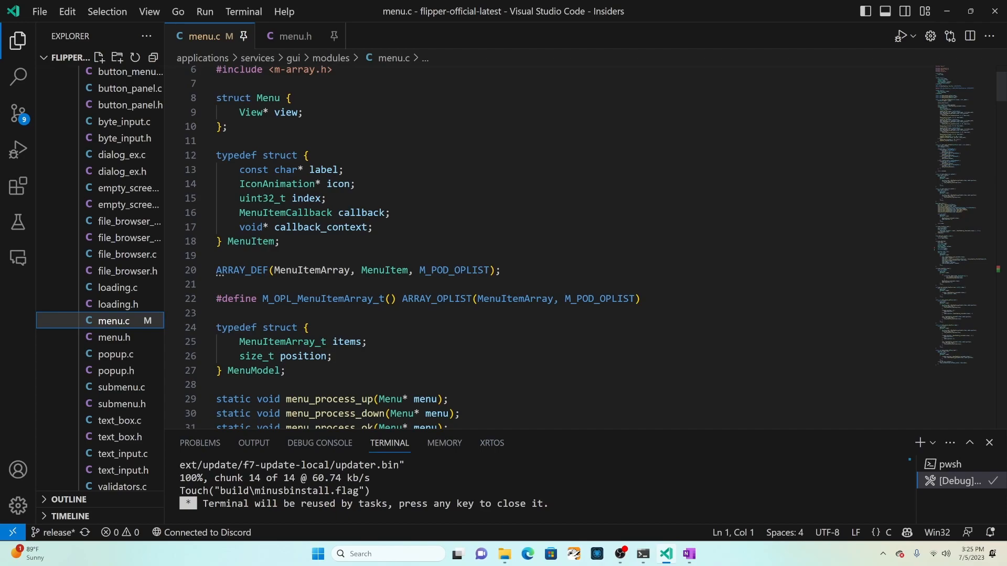
pyautogui.scroll(-3)
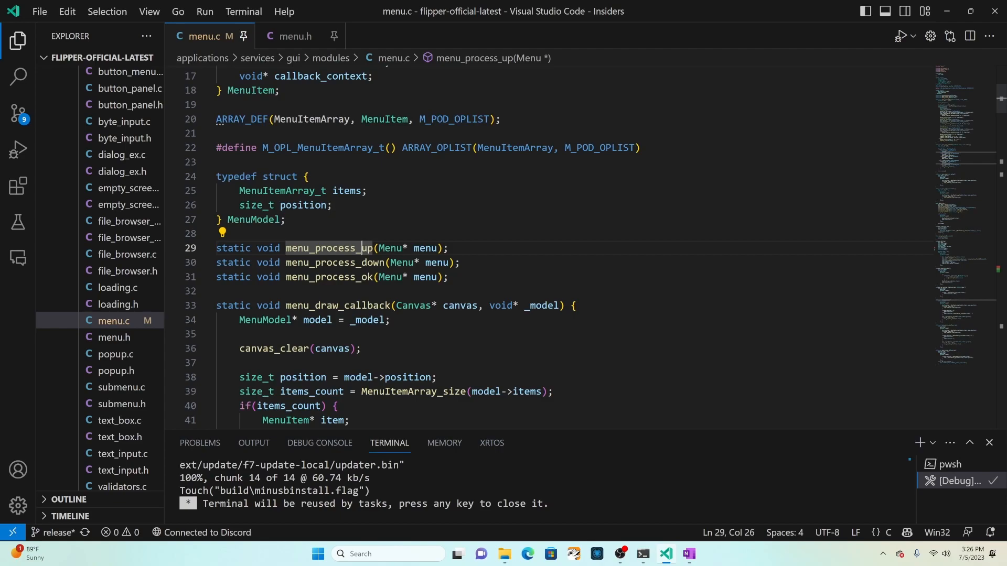
# Rename the forward declarations to menu_process_right and menu_process_left
pyautogui.write('right')
pyautogui.click(340, 262)
pyautogui.write('le')
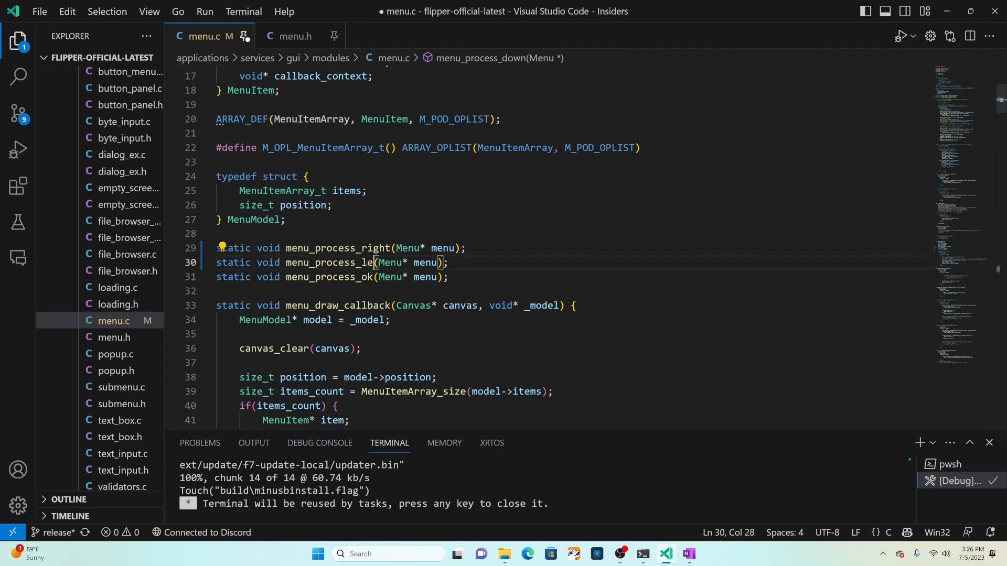
pyautogui.write('ft')
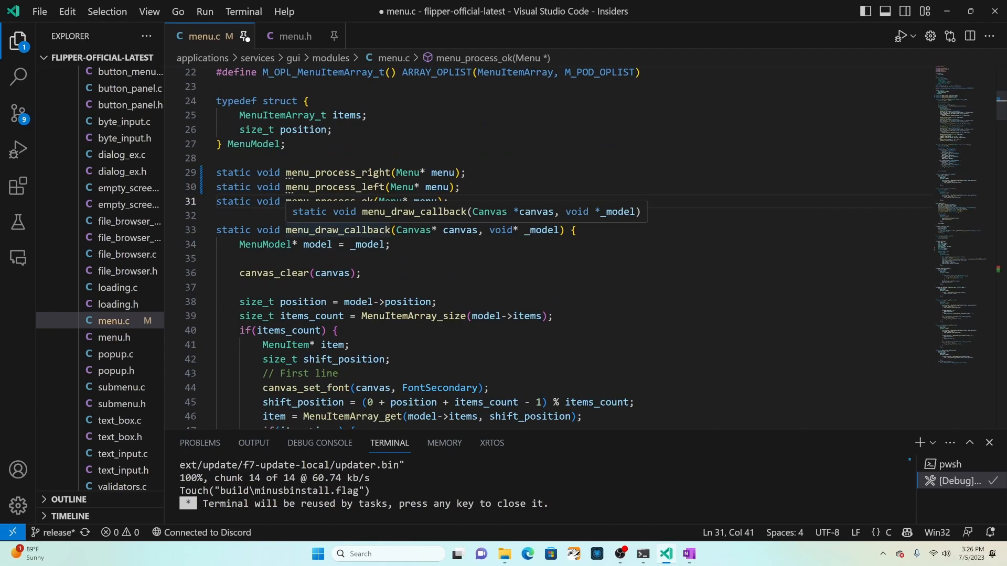
pyautogui.scroll(-3)
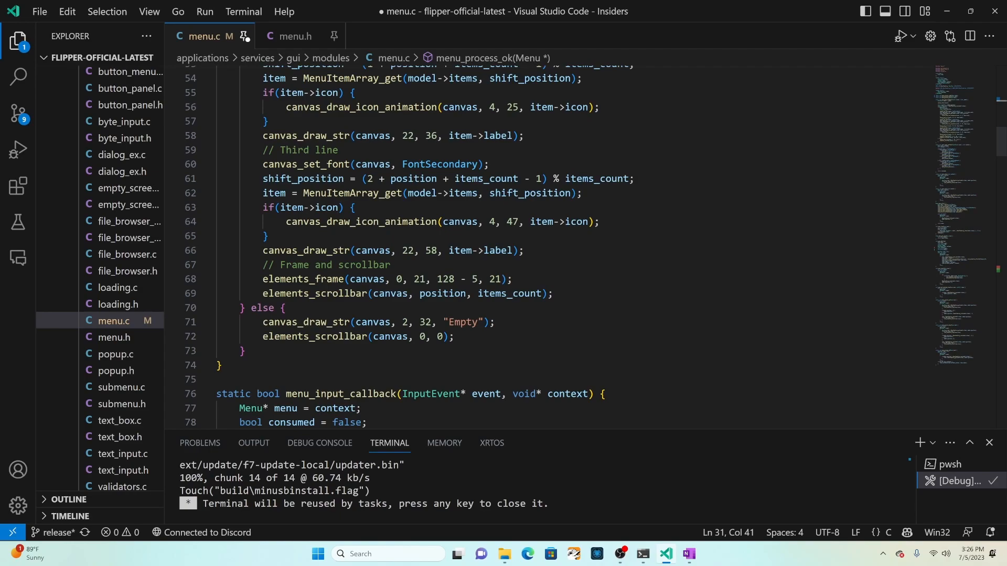
# Map the short-press branch to InputKeyRight/InputKeyLeft calling menu_process_right and menu_process_left
pyautogui.scroll(-3)
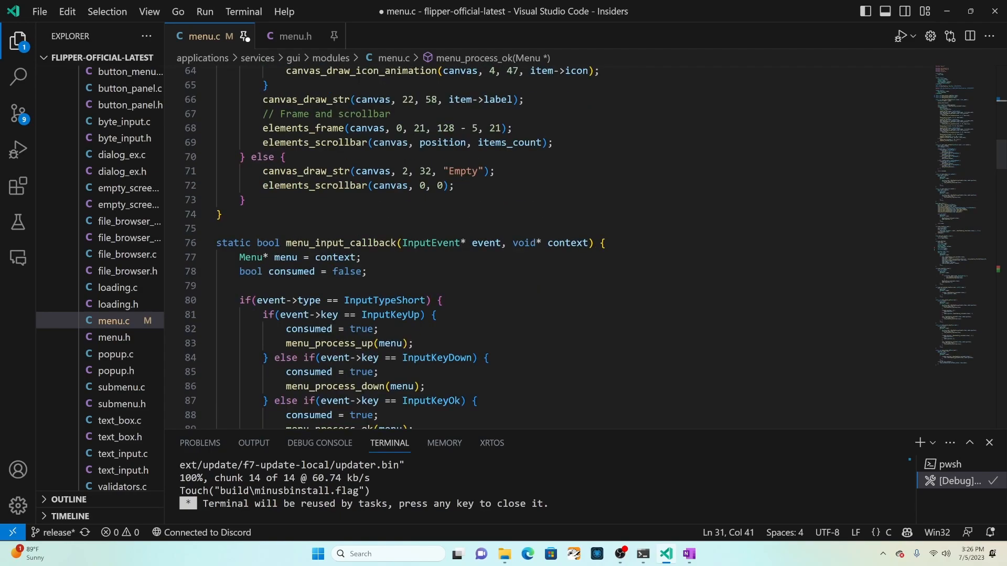
pyautogui.doubleClick(392, 315)
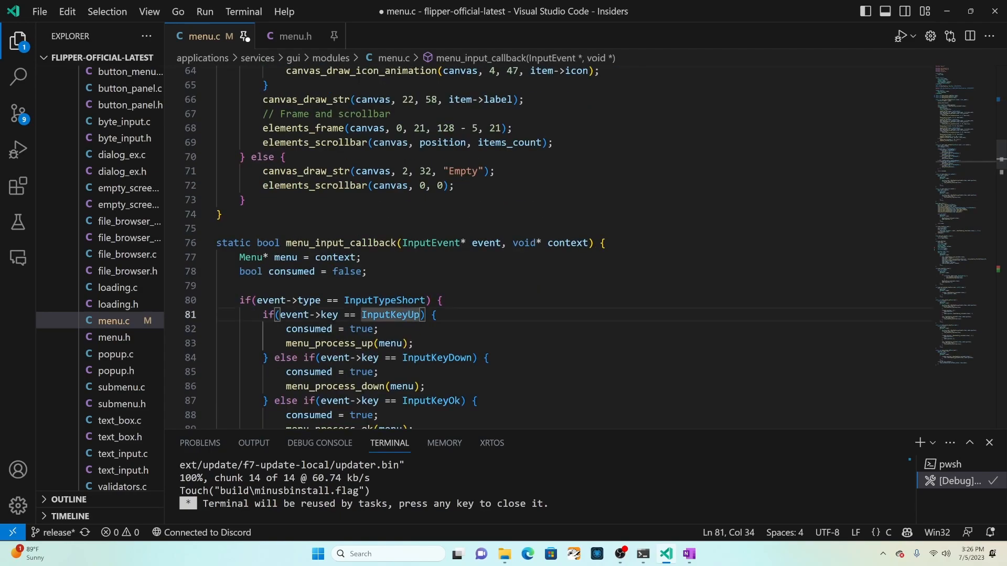
pyautogui.write('Right')
pyautogui.click(572, 358)
pyautogui.write('Left')
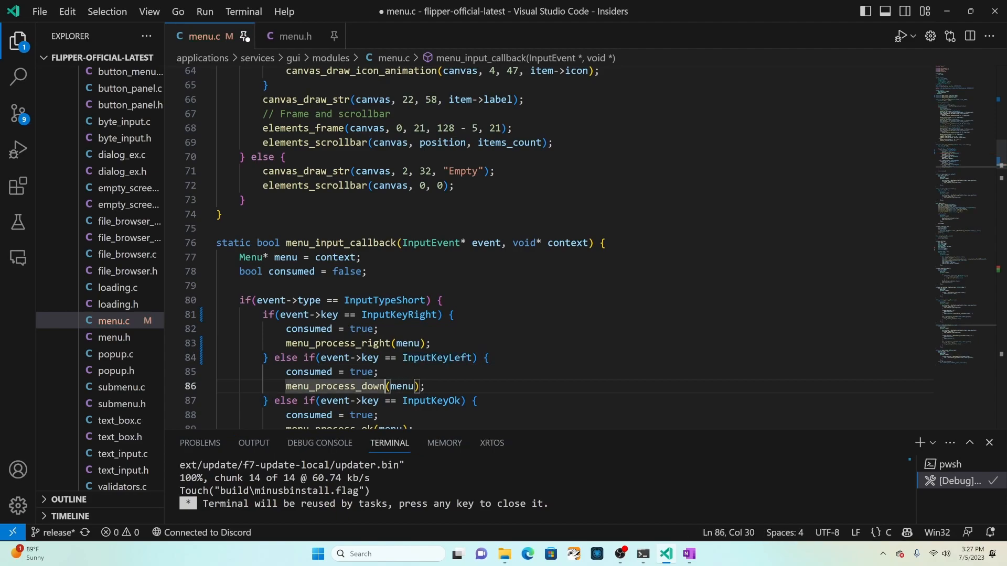
pyautogui.write('left')
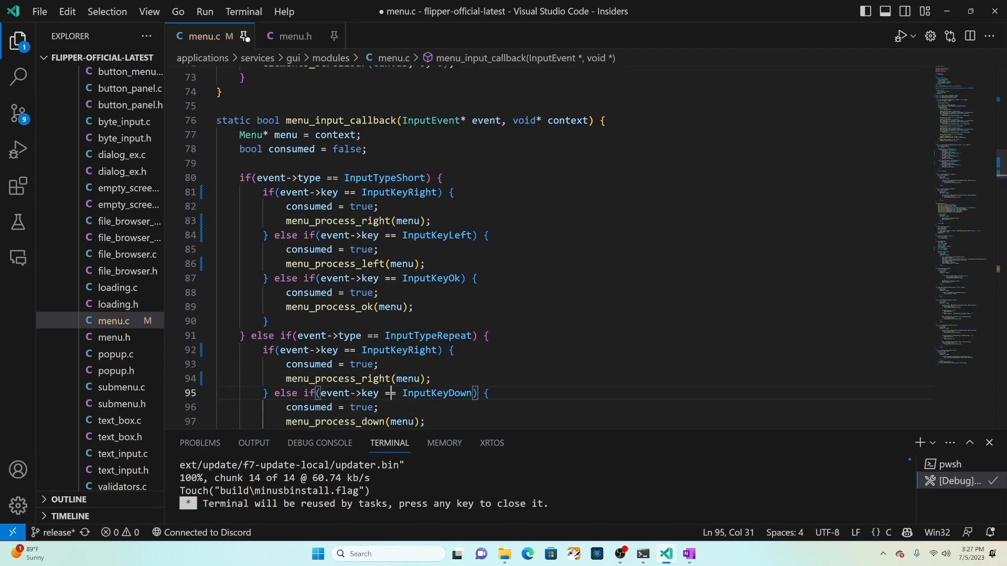
# Map the repeat branch to InputKeyLeft calling menu_process_left
pyautogui.doubleClick(437, 393)
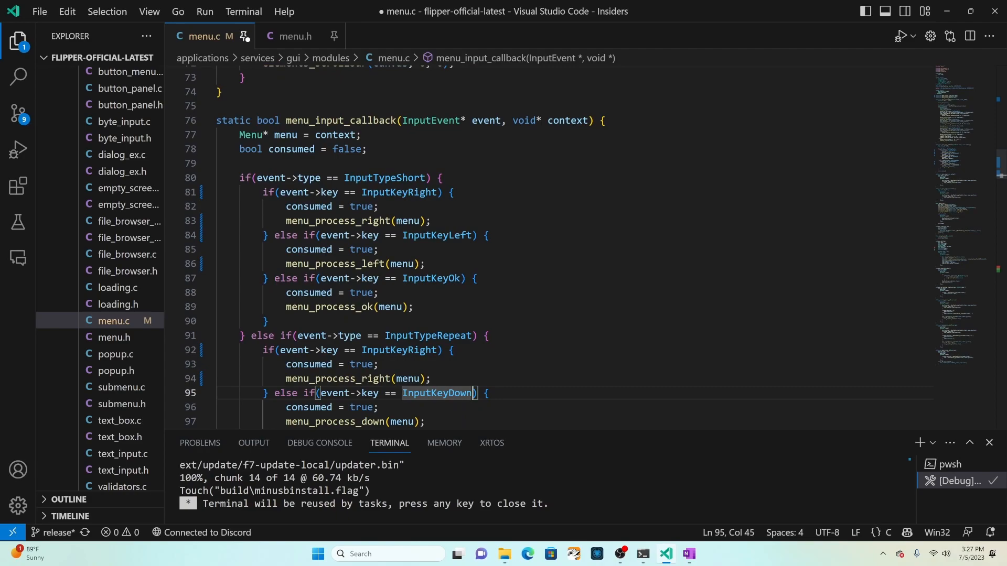
pyautogui.write('InputKeyLeft')
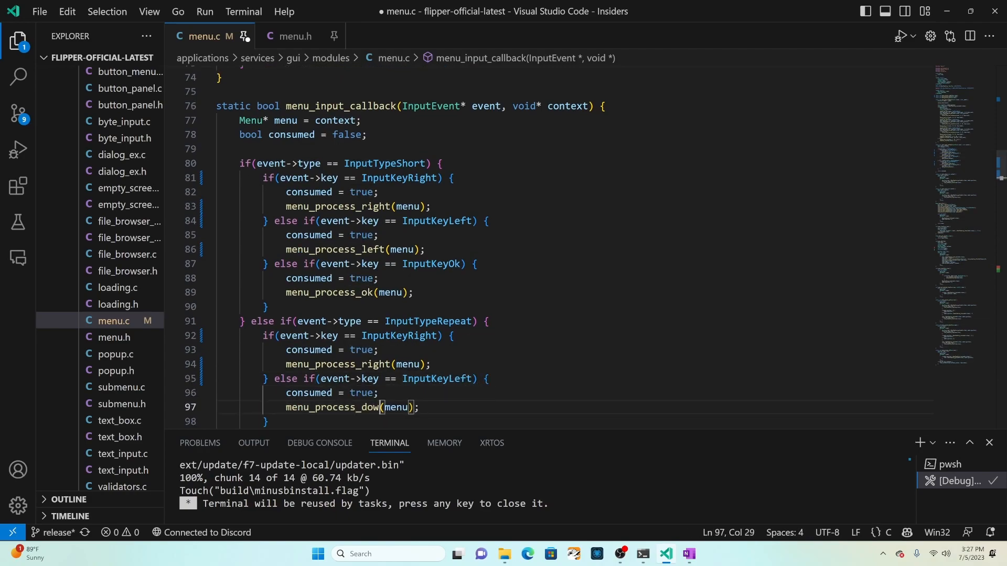
pyautogui.write('left')
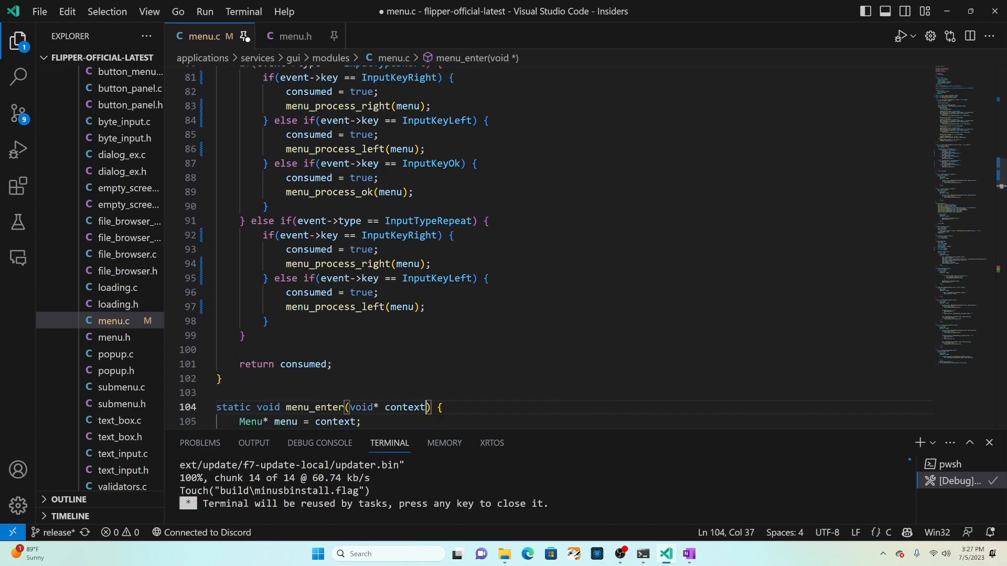
pyautogui.scroll(-3)
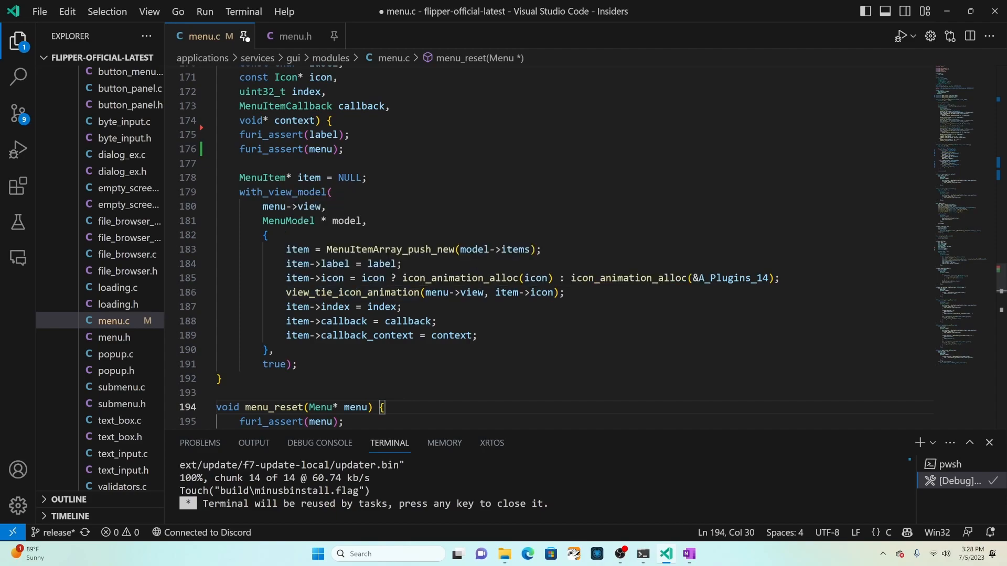
pyautogui.scroll(-3)
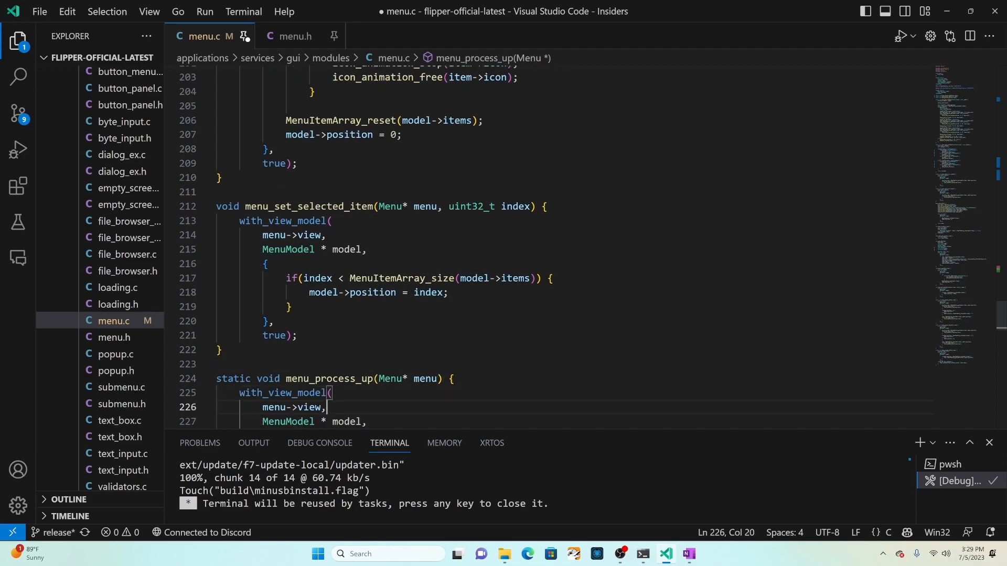
# Rename the up/down handler definitions to menu_process_right and menu_process_left and save menu.c
pyautogui.click(366, 379)
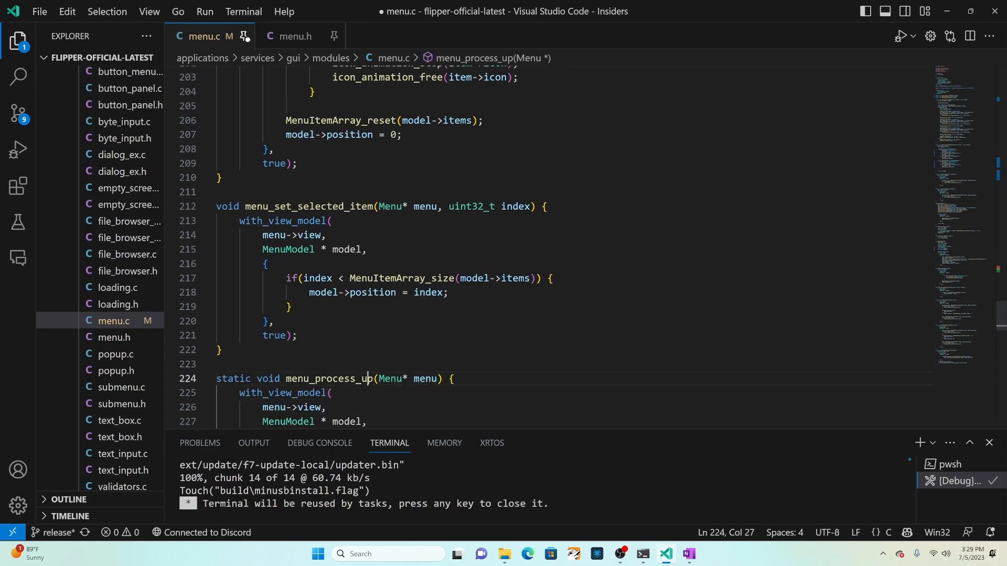
pyautogui.write('righ')
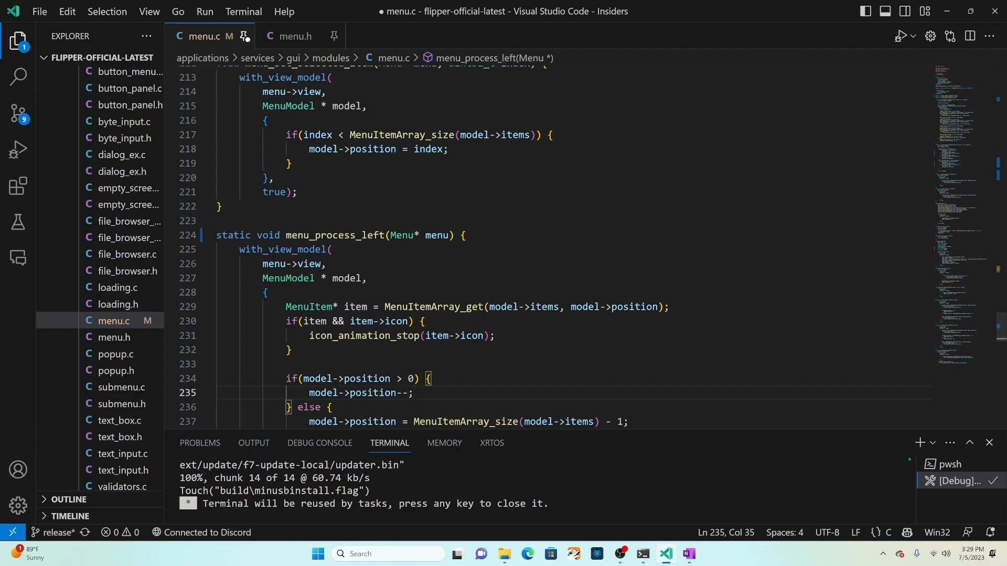
pyautogui.doubleClick(371, 392)
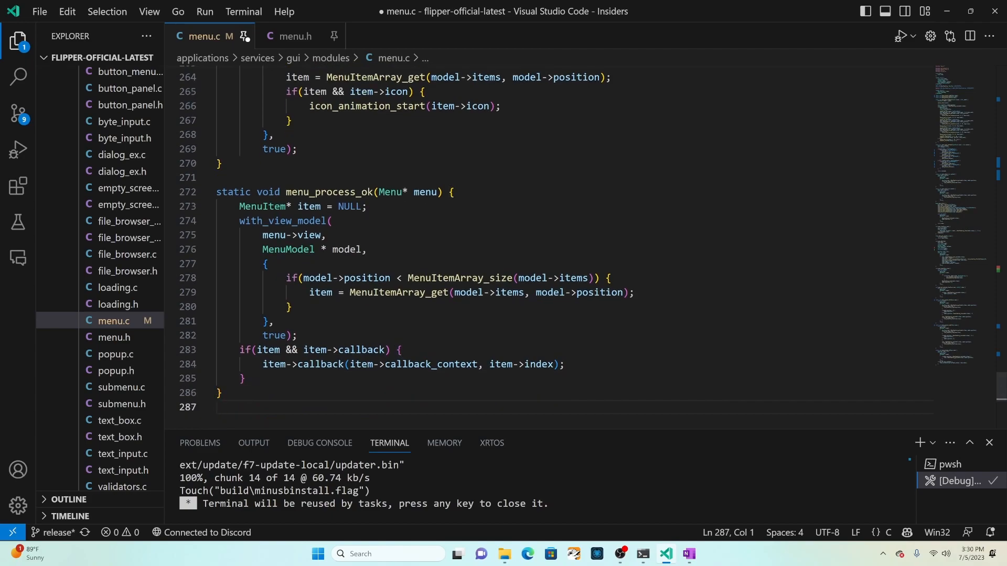
pyautogui.press('ctrl+s')
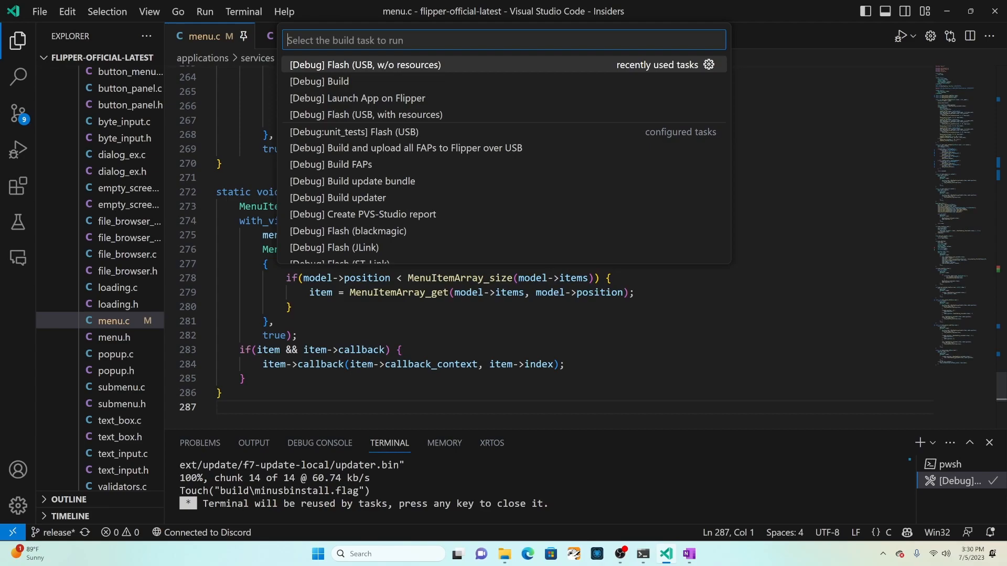
# Run the '[Debug] Flash (USB, w/o resources)' build task to flash the firmware
pyautogui.click(363, 64)
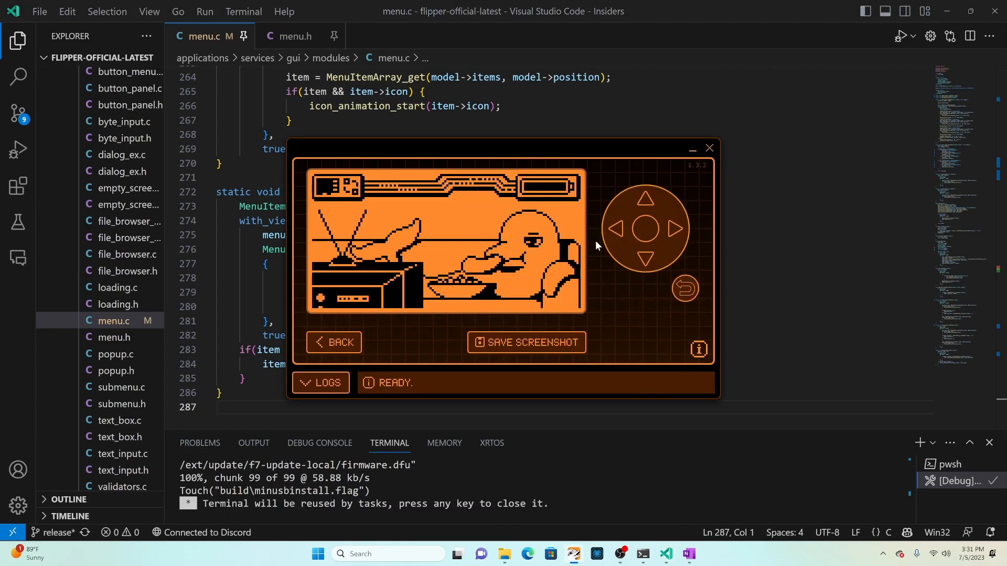
# Open the Flipper's main menu from the idle screen with the OK button
pyautogui.click(645, 229)
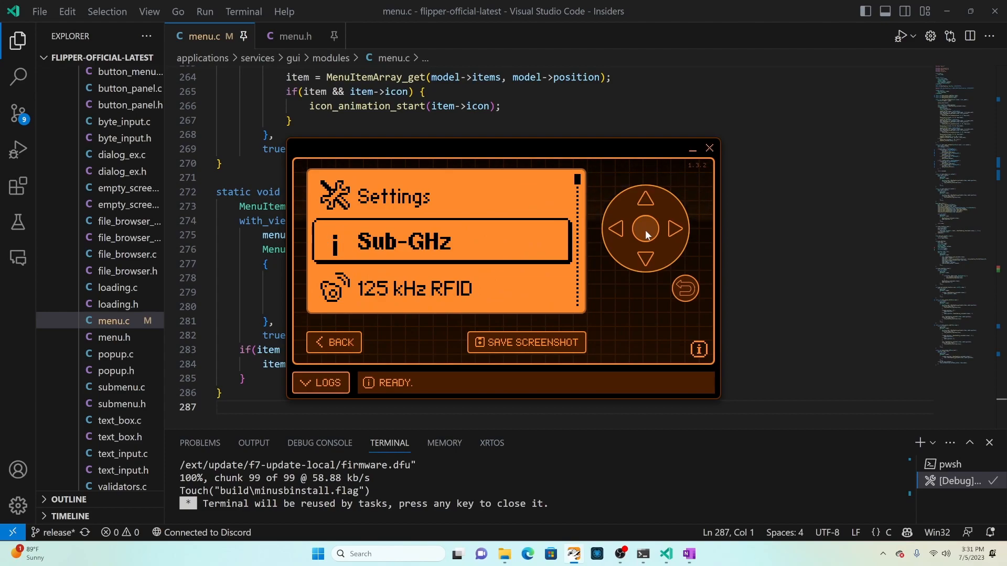
pyautogui.moveTo(674, 232)
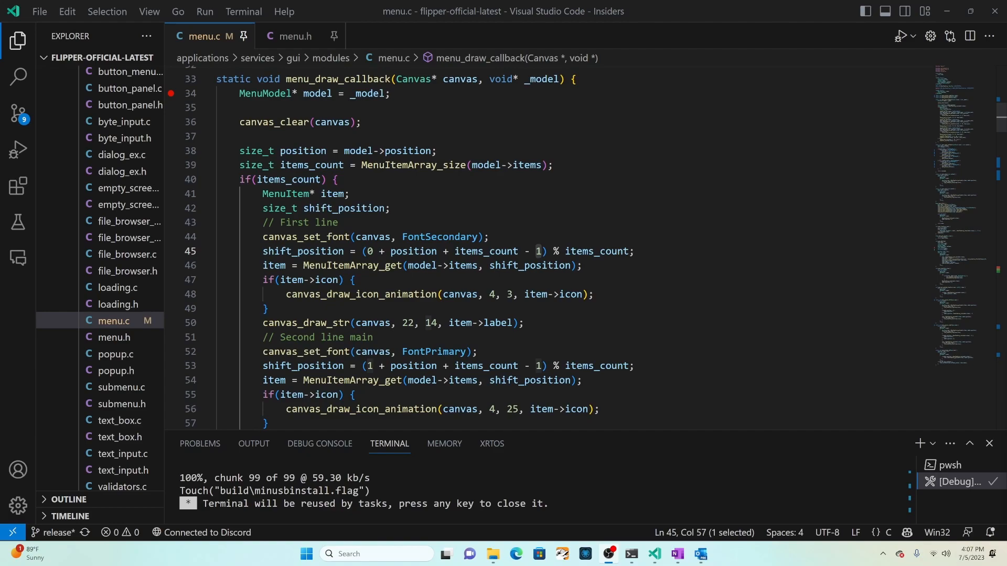
# Delete the elements_frame and elements_scrollbar lines from menu_draw_callback
pyautogui.scroll(-3)
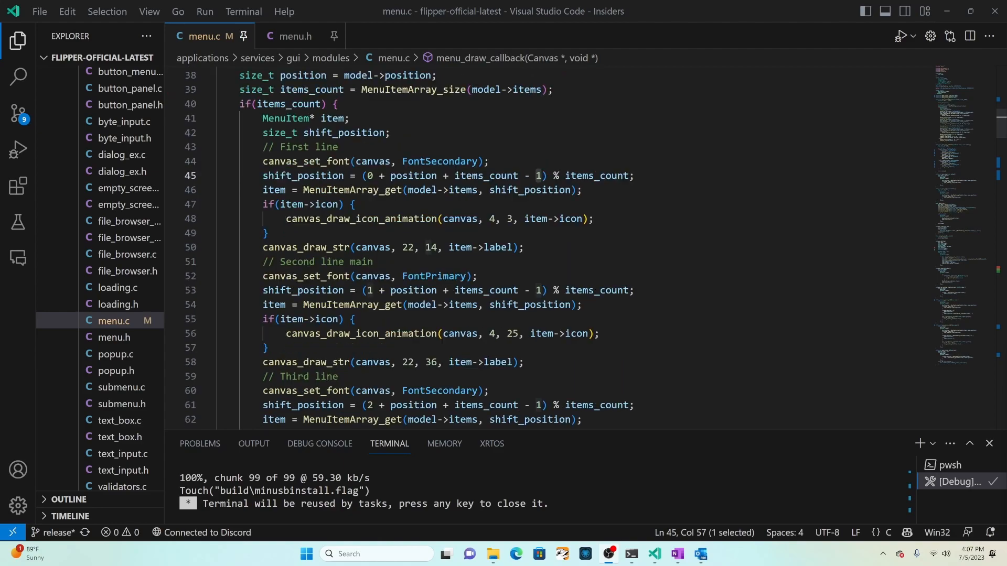
pyautogui.moveTo(379, 218)
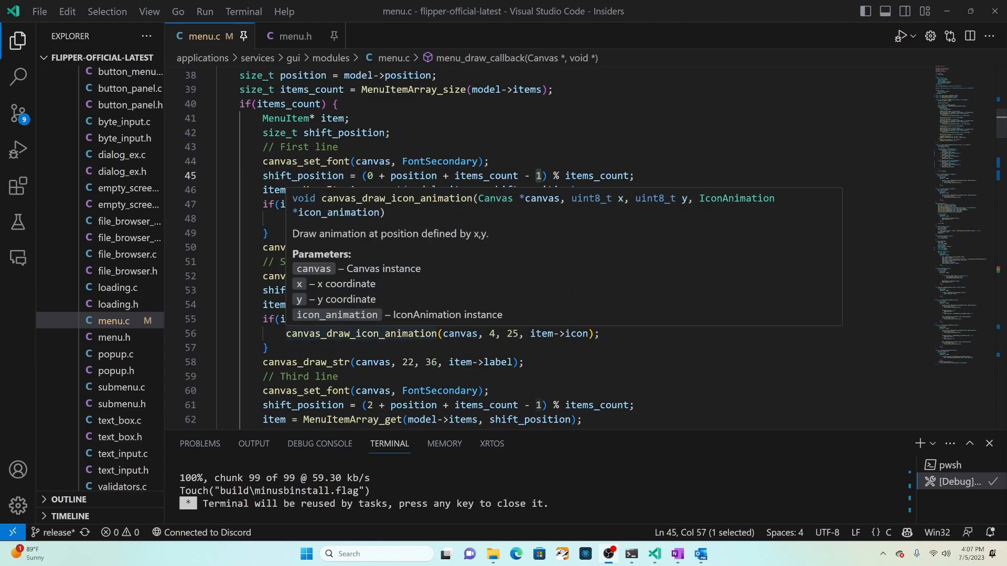
pyautogui.scroll(-3)
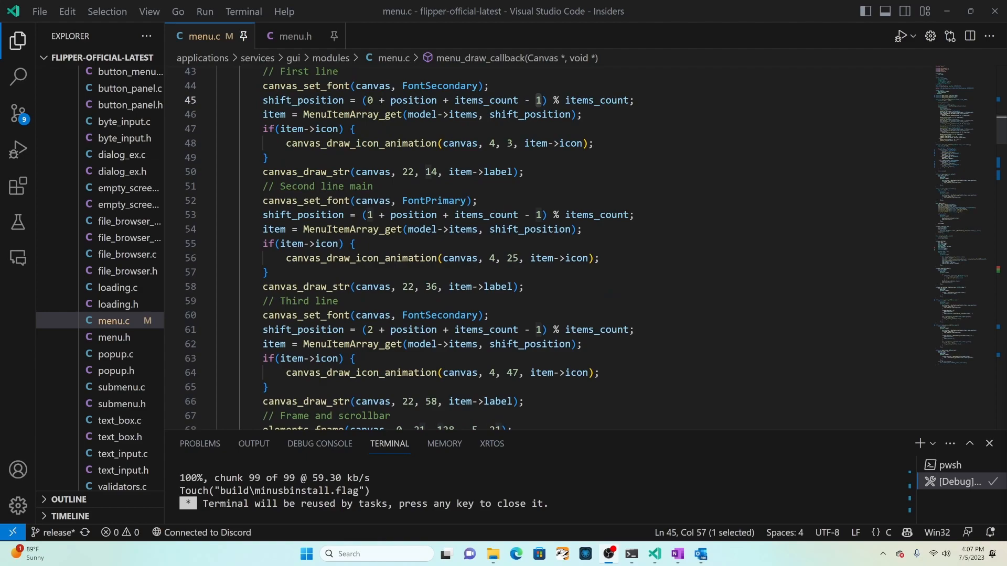
pyautogui.scroll(-3)
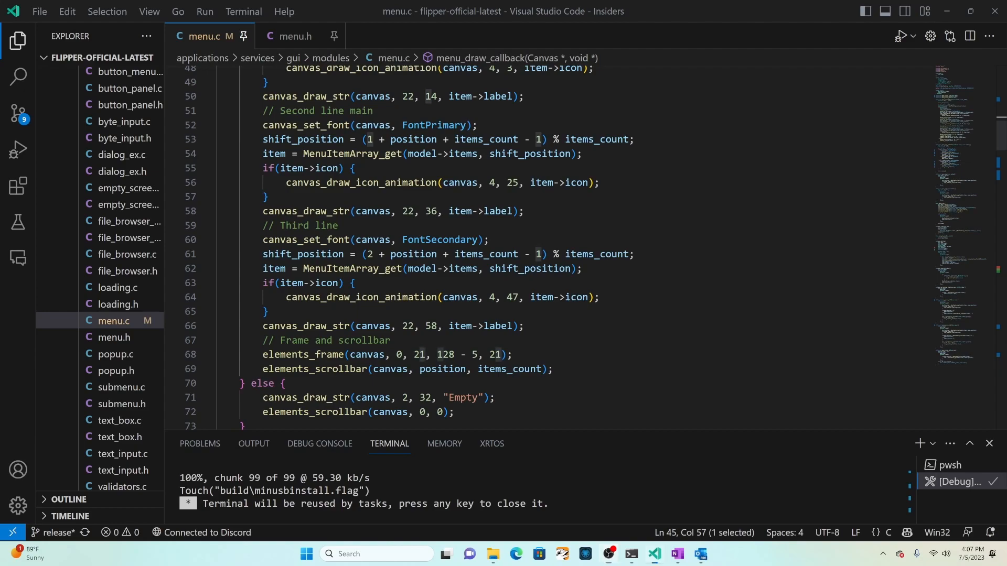
pyautogui.moveTo(262, 340); pyautogui.dragTo(553, 368)
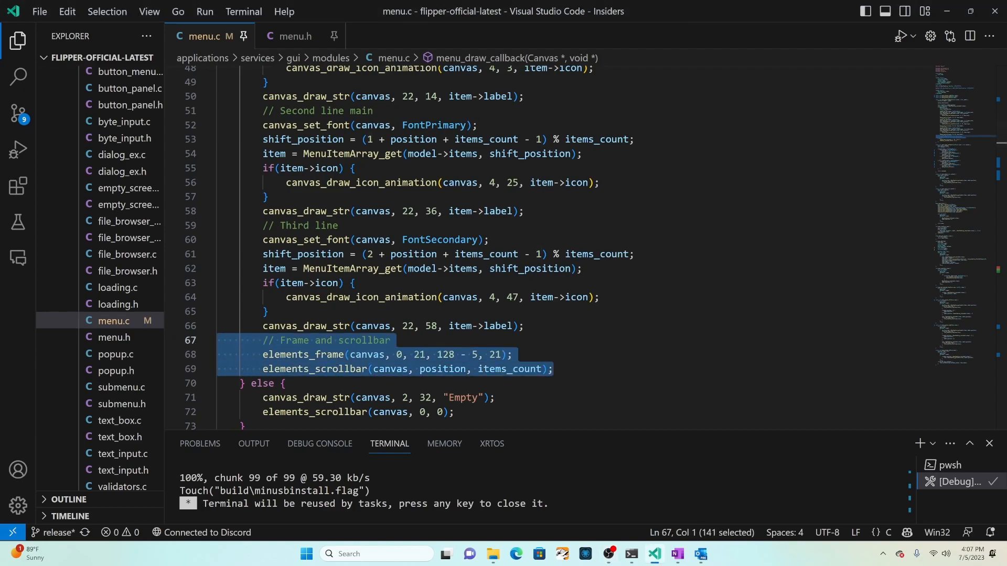
pyautogui.press('Delete')
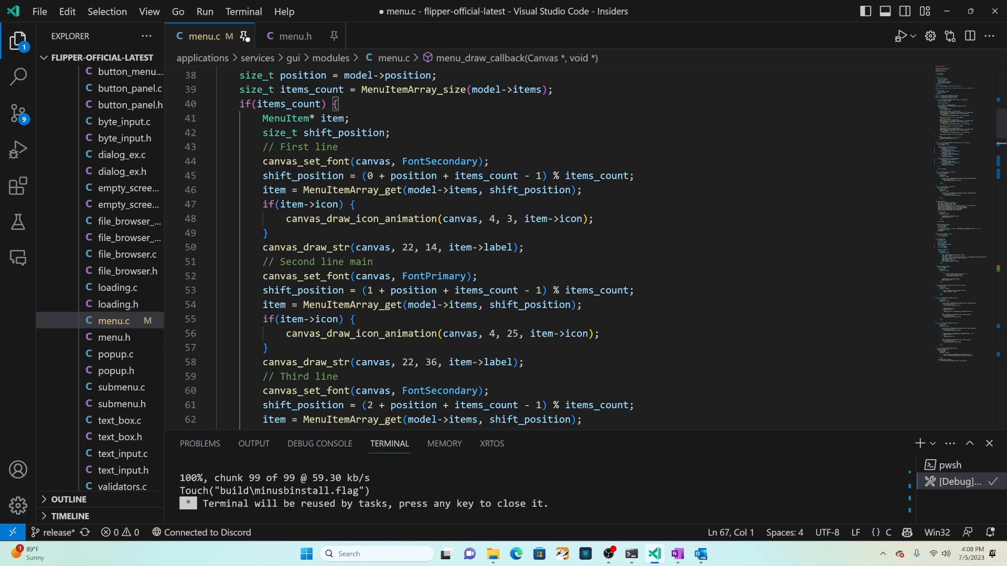
pyautogui.moveTo(382, 162)
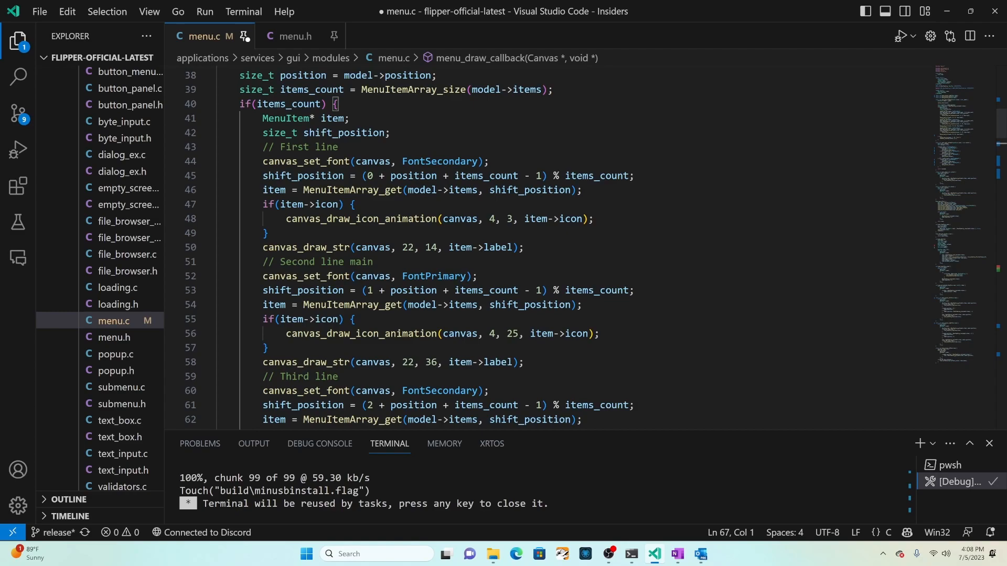
# Change the shift_position offset to minus 3 and delete the First line and Third line drawing blocks
pyautogui.click(541, 175)
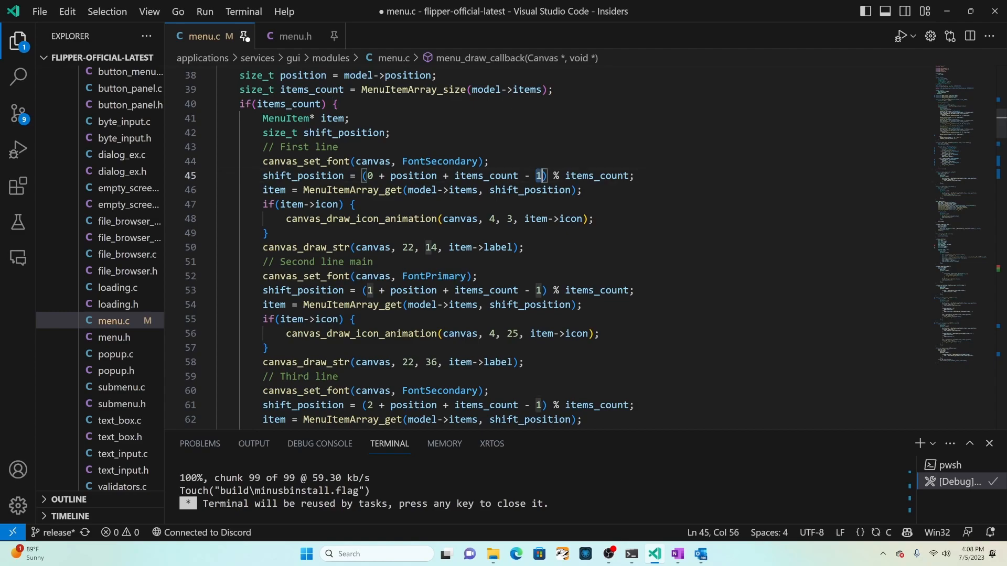
pyautogui.write('3')
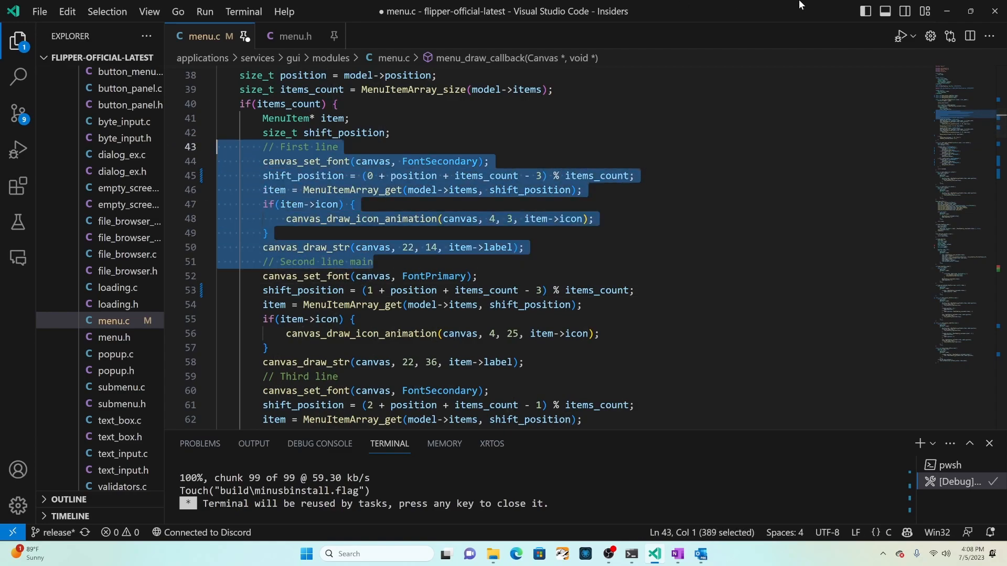
pyautogui.press('Delete')
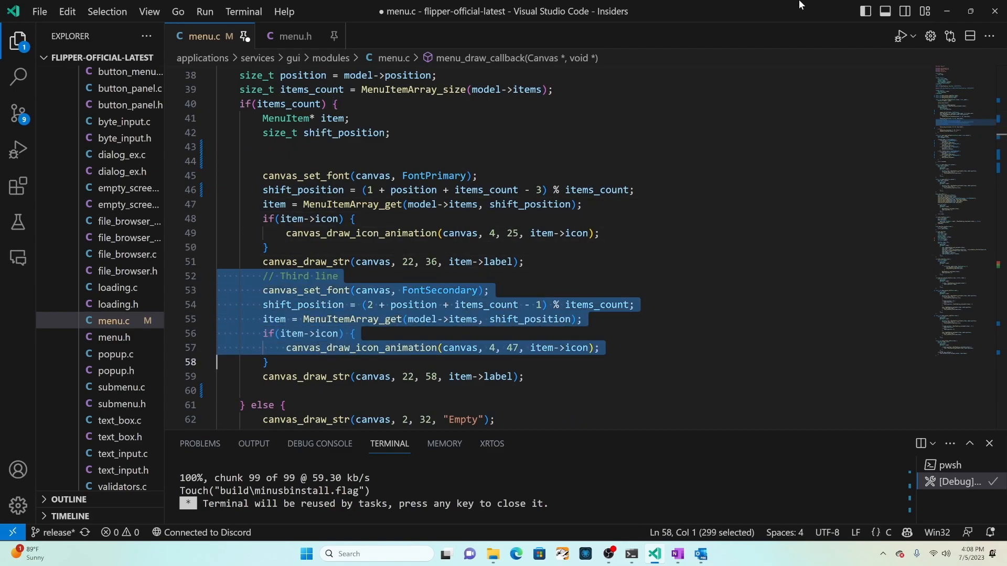
pyautogui.press('Delete')
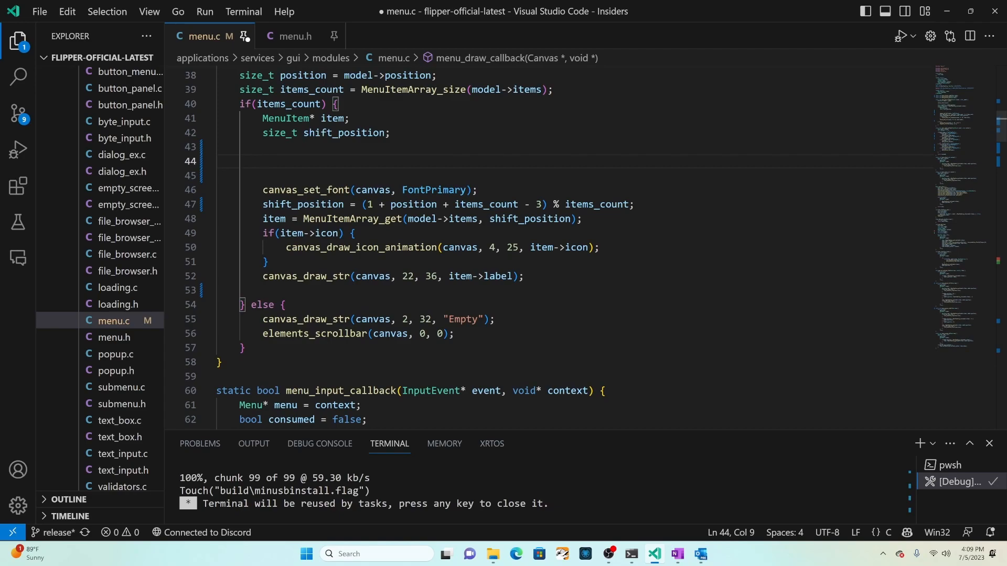
# Declare 'uint8_t icon_x = 1;' as the starting x for the icon row
pyautogui.write('uint8')
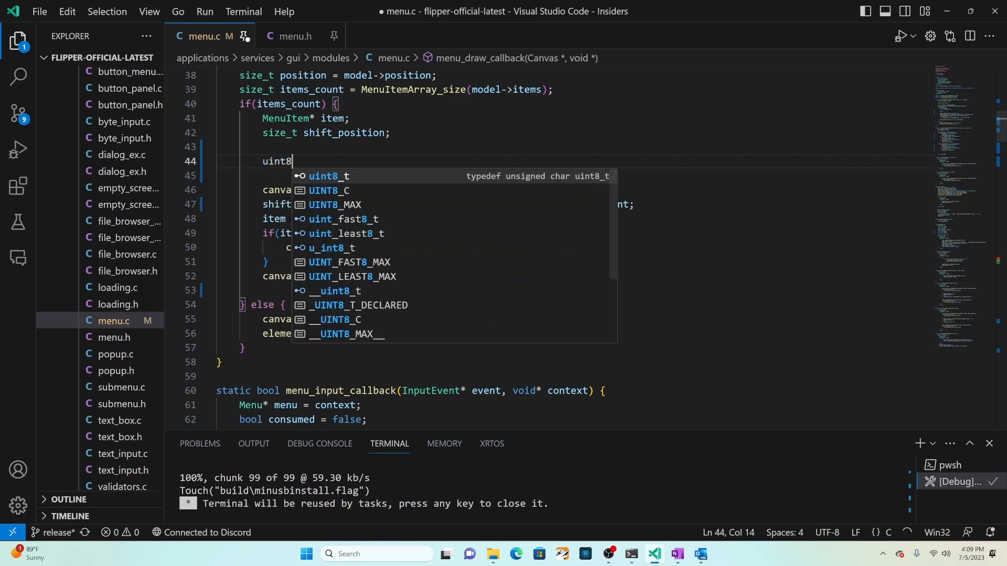
pyautogui.write('_t u')
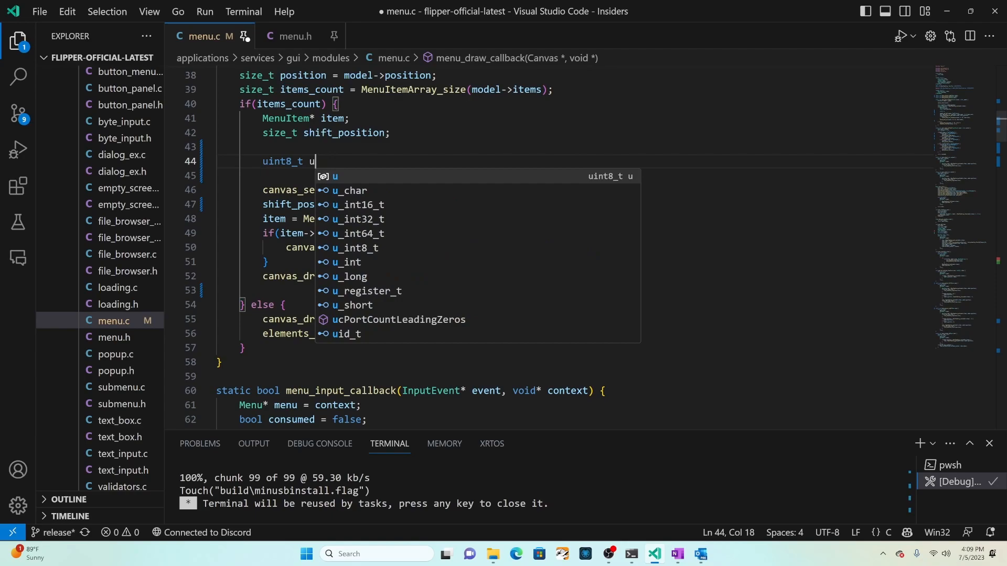
pyautogui.write('co')
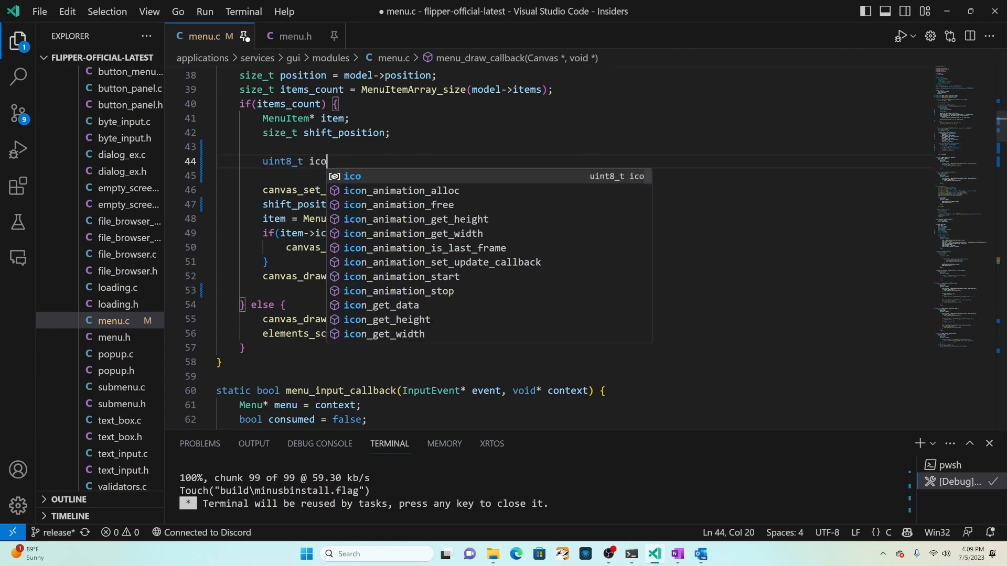
pyautogui.write('n_x = 1')
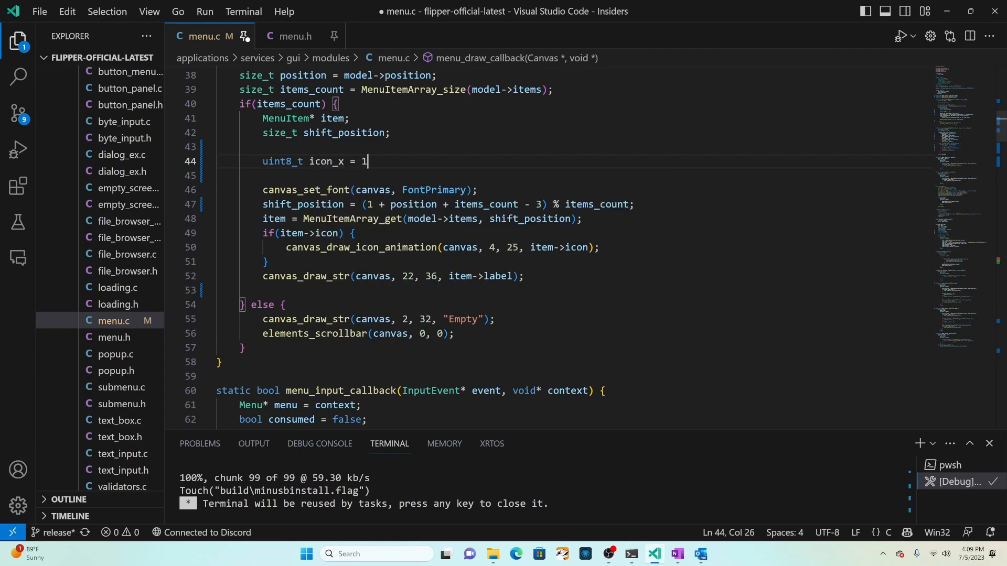
pyautogui.write(';')
pyautogui.write('for (')
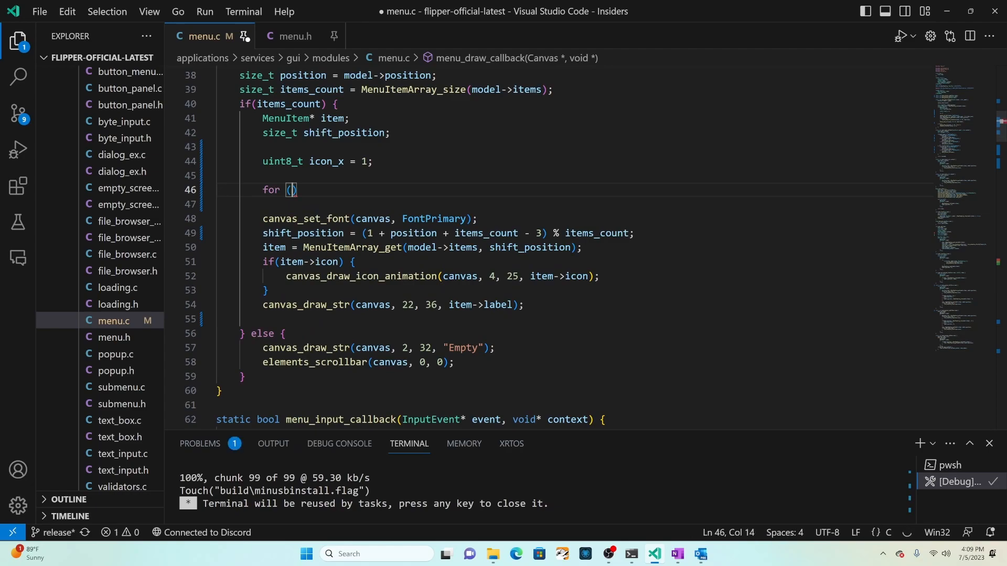
# Add a for loop over i < 7 drawing item->icon at (icon_x, 32) and advancing icon_x by 18
pyautogui.write('size_t i = 0; i < 3; i++')
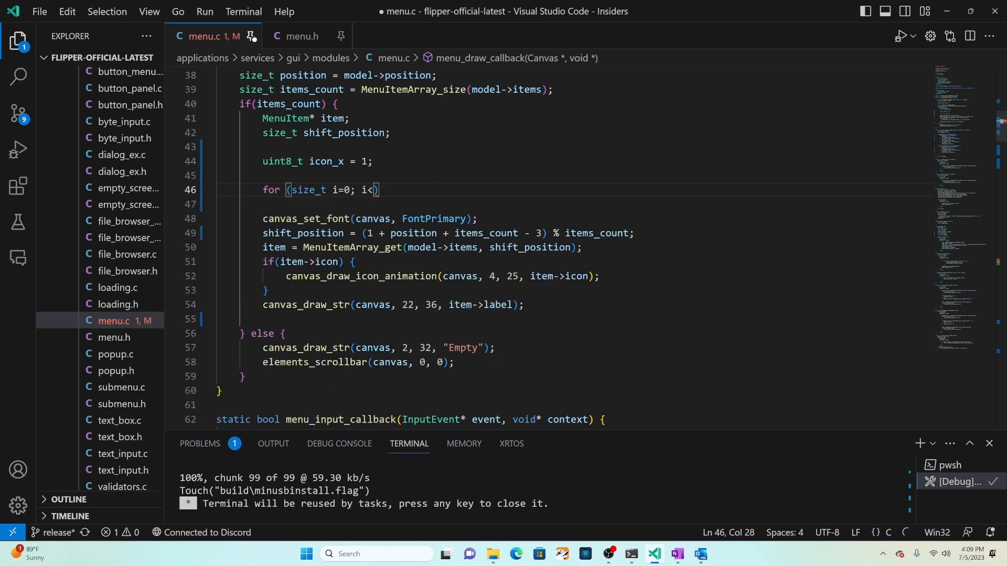
pyautogui.write('7; i')
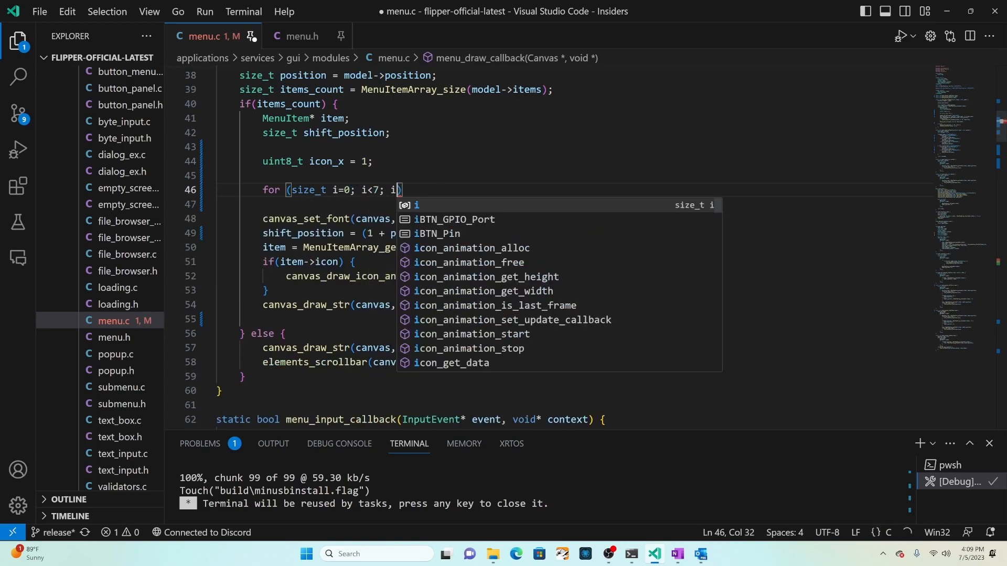
pyautogui.write('++)')
pyautogui.write('icon_x += 18;')
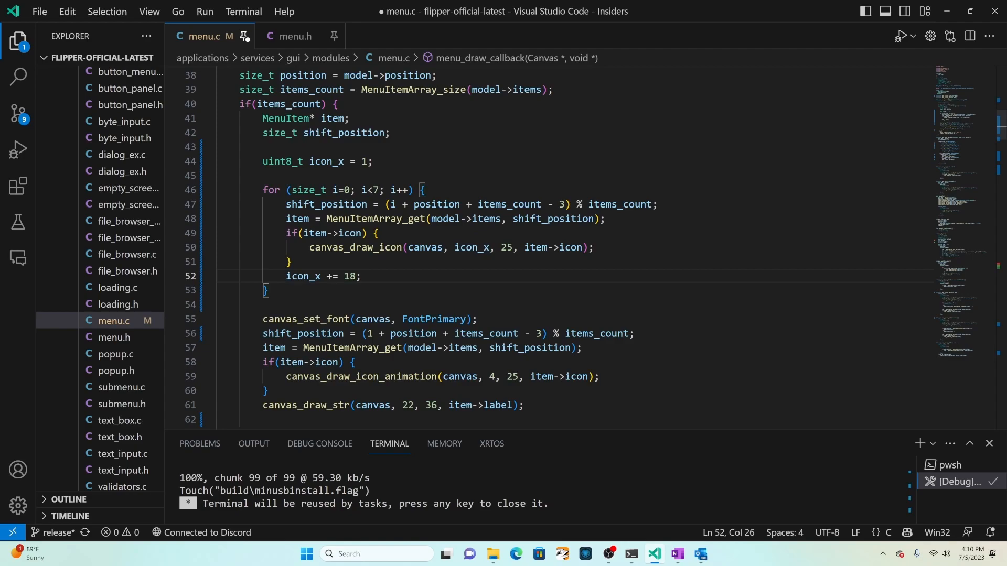
pyautogui.doubleClick(506, 250)
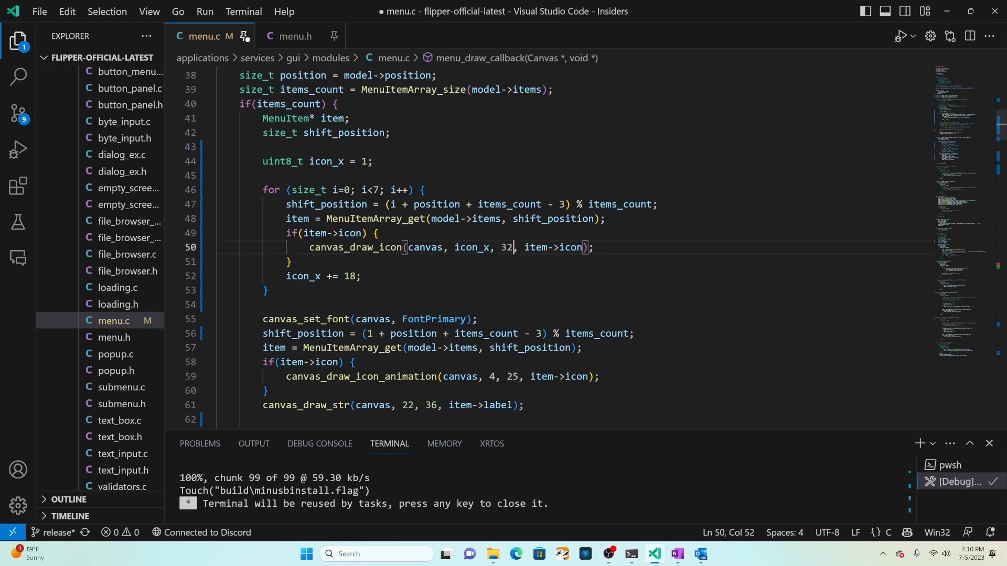
pyautogui.moveTo(510, 247)
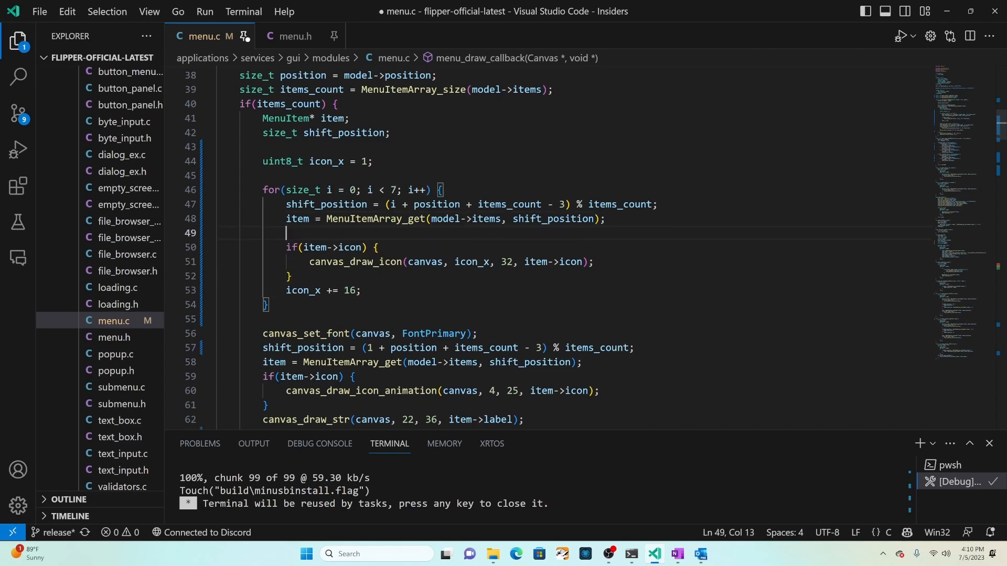
# For i == 3, set FontPrimary and draw item->label aligned centre-bottom at 64, 64; icons 16 apart
pyautogui.write('if (i==3) {')
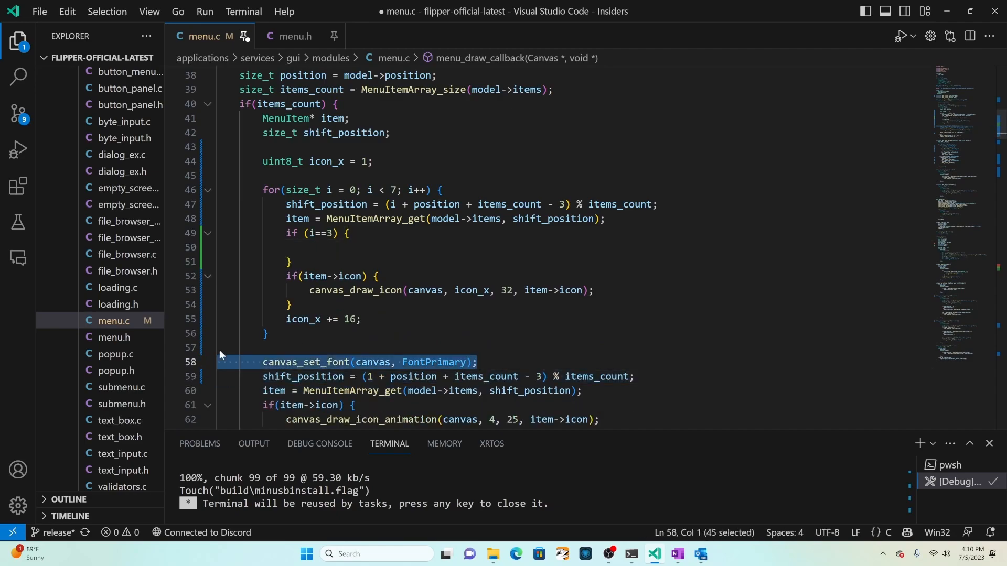
pyautogui.write('canvas_set_font(canvas, FontPrimary);')
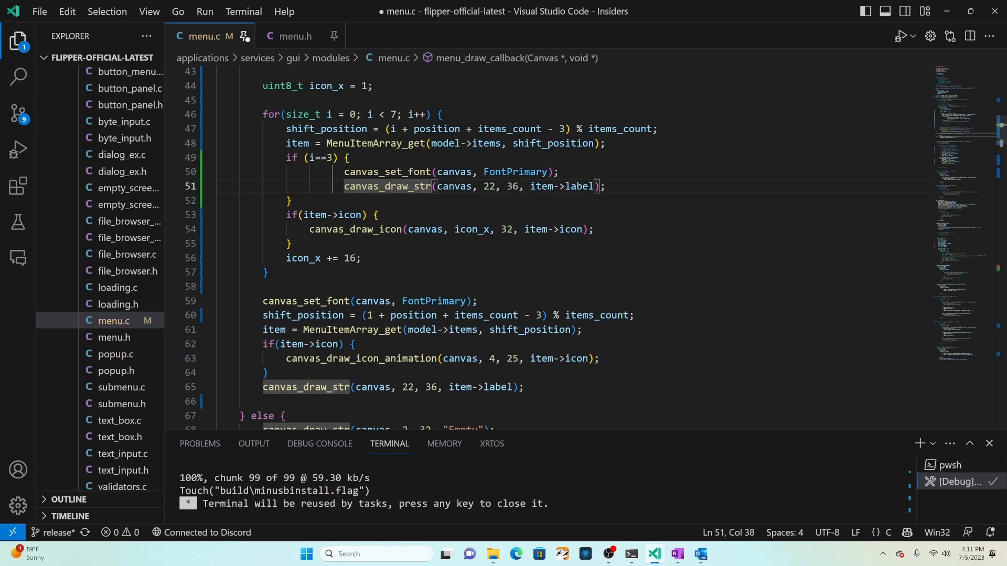
pyautogui.write('_aligned')
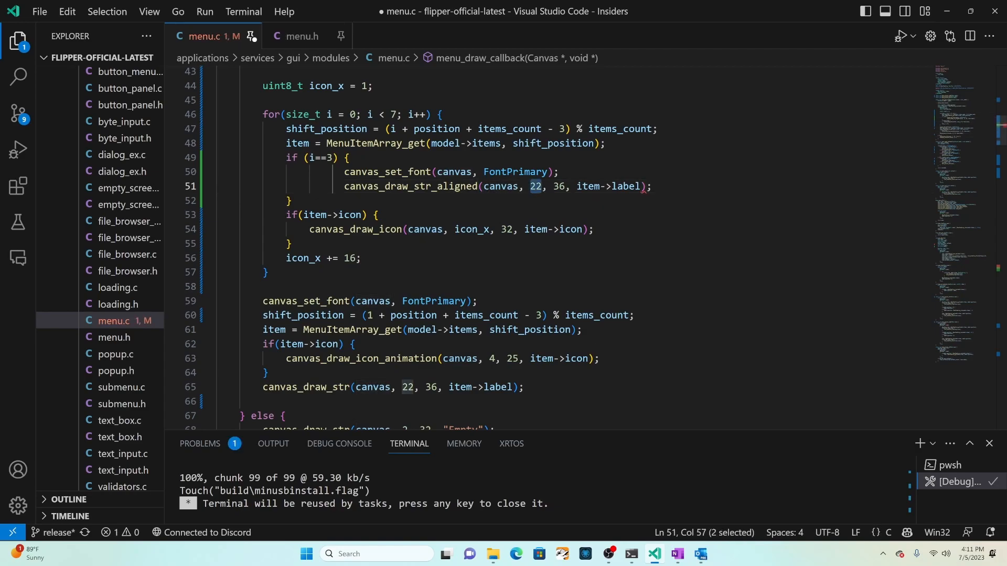
pyautogui.write('64')
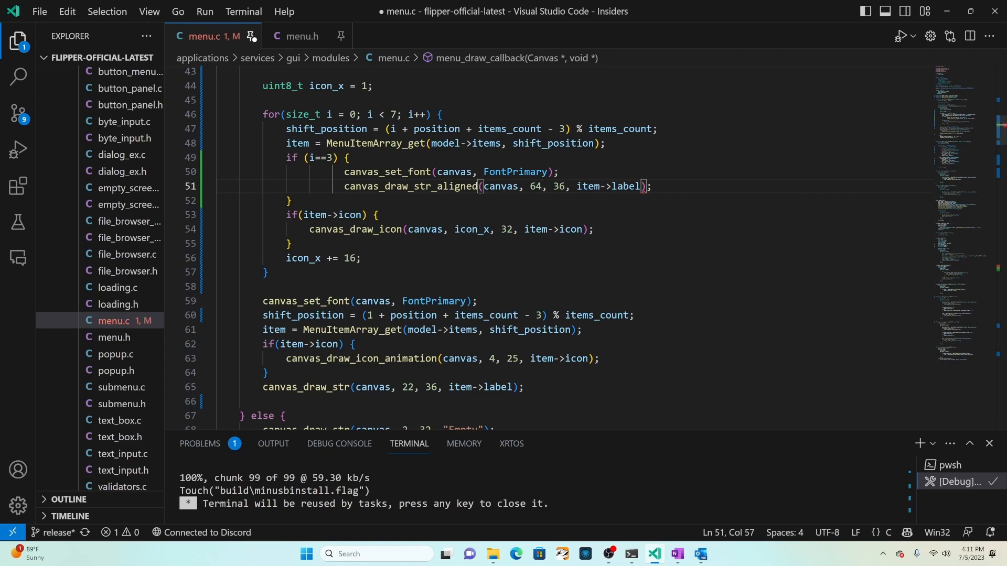
pyautogui.write('64')
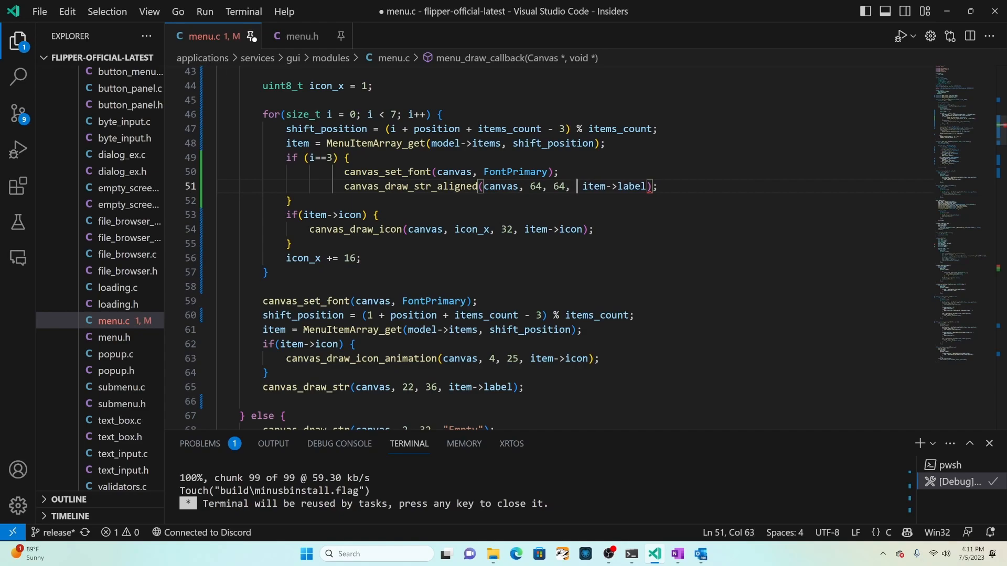
pyautogui.write('Align')
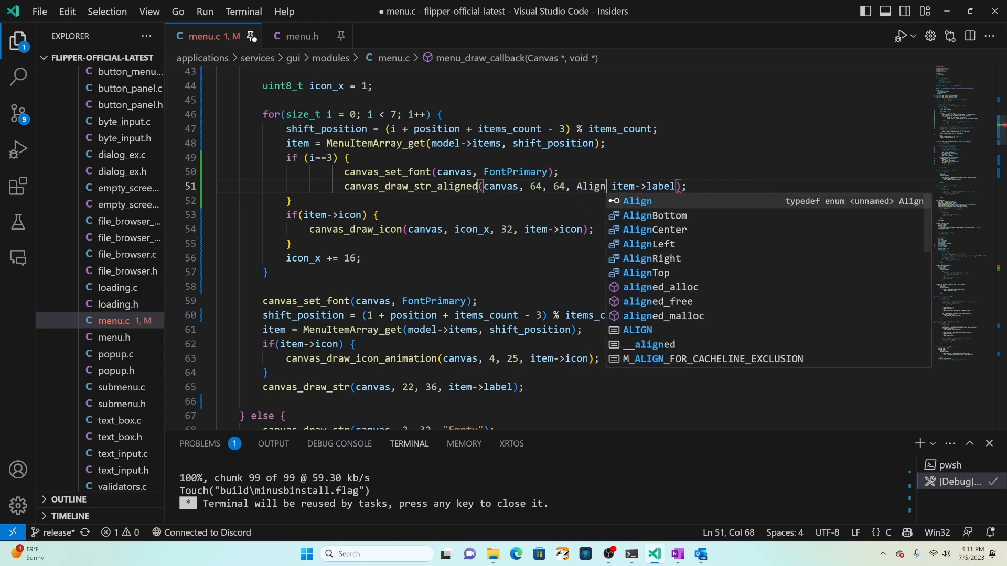
pyautogui.write('Center, AlignBottom,')
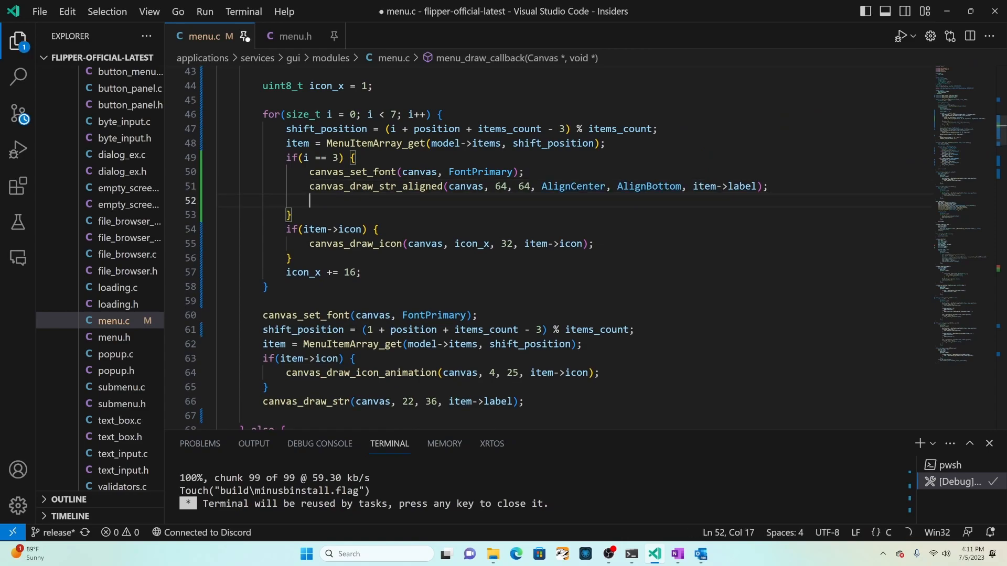
pyautogui.write('ic')
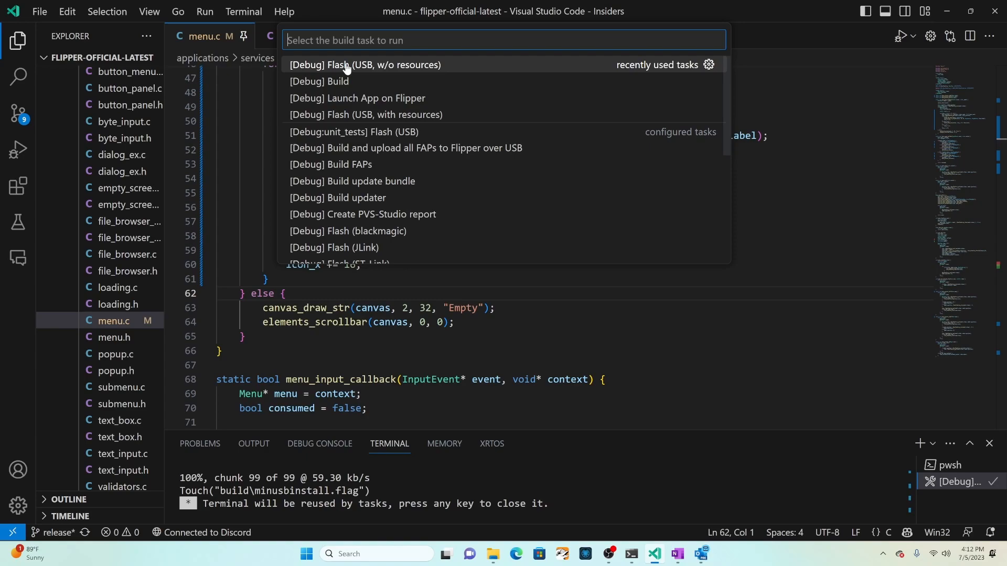
# Add icon_x += 8 padding around the centre icon and flash over USB, hitting an incompatible pointer error
pyautogui.click(364, 64)
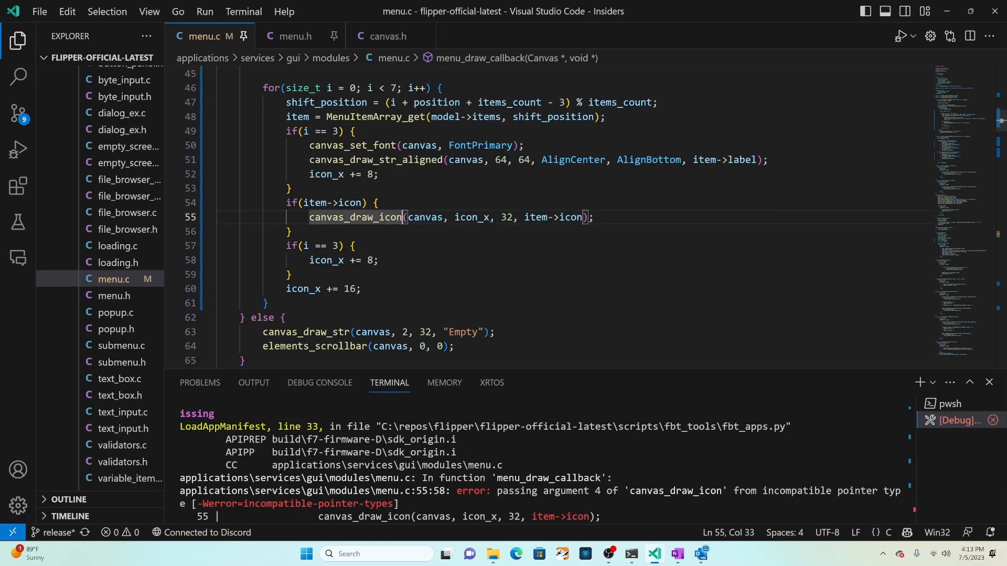
pyautogui.write('_')
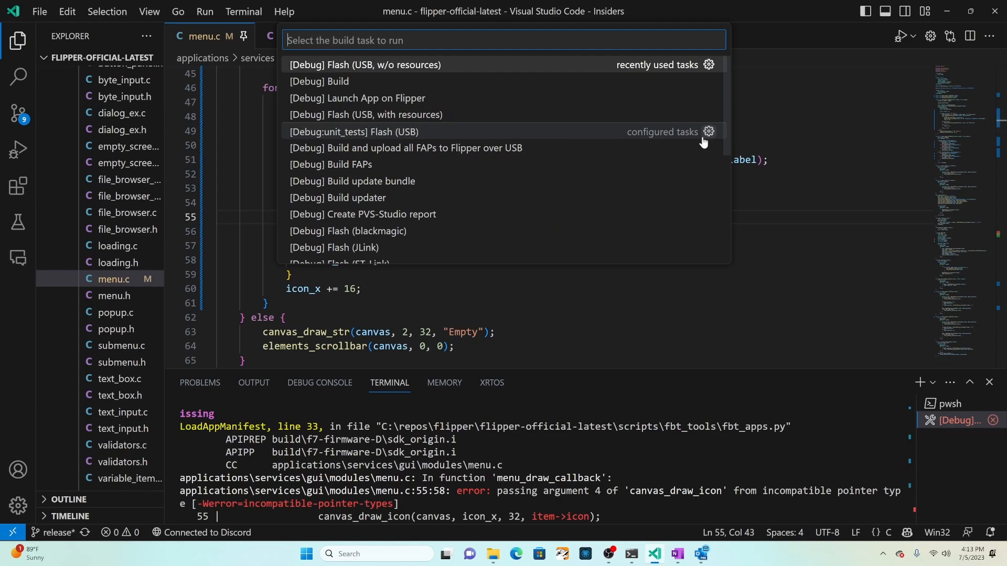
pyautogui.moveTo(494, 69)
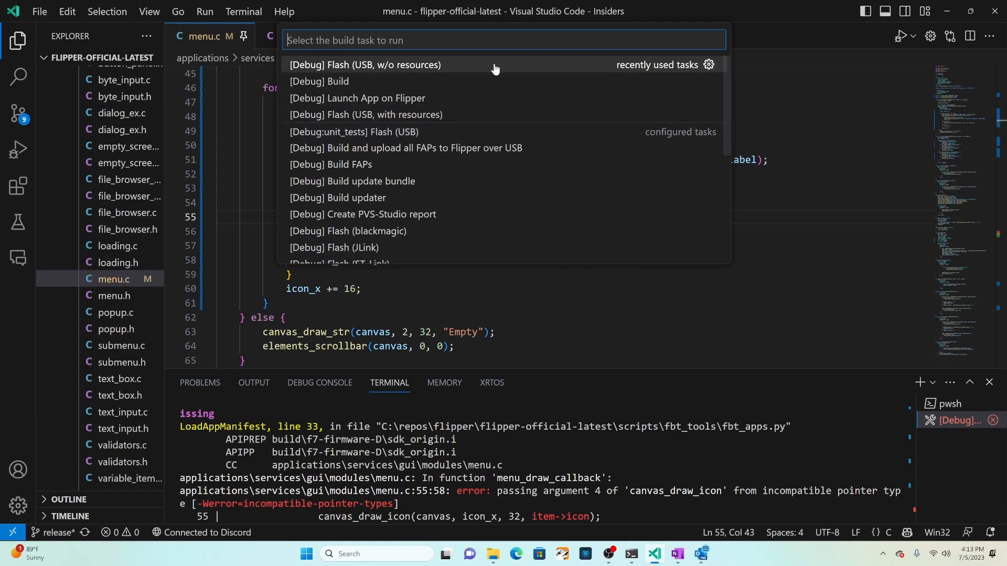
# Rerun the USB flash without resources and bring up the Flipper's main menu
pyautogui.click(364, 64)
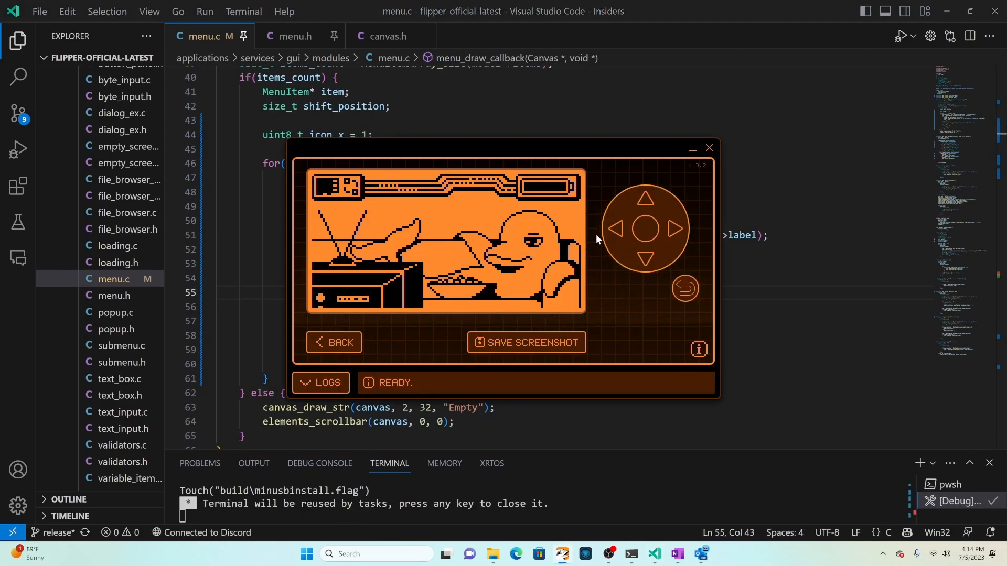
pyautogui.click(645, 229)
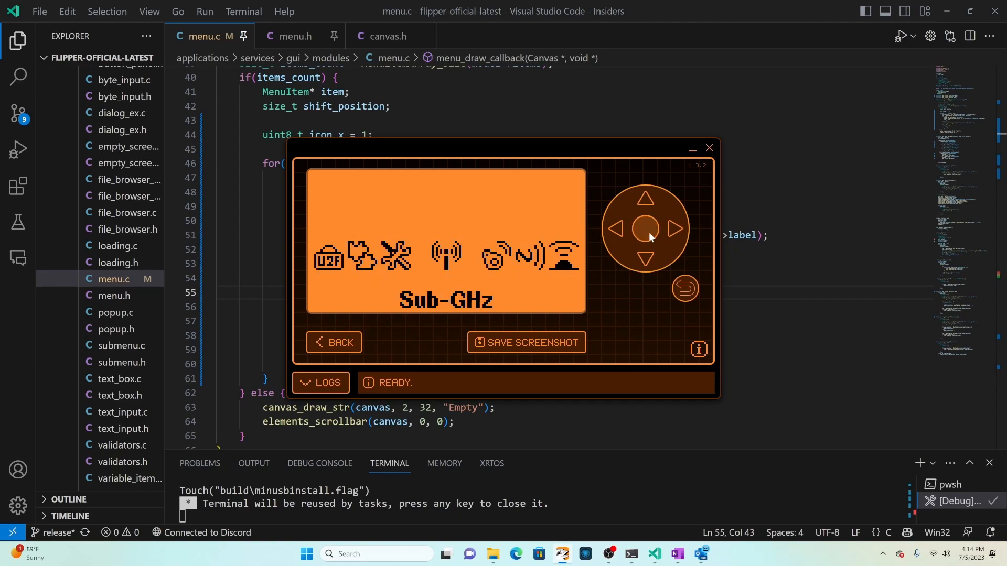
# Cycle right through several menu entries to review the icon row, then close the device screen
pyautogui.click(673, 229)
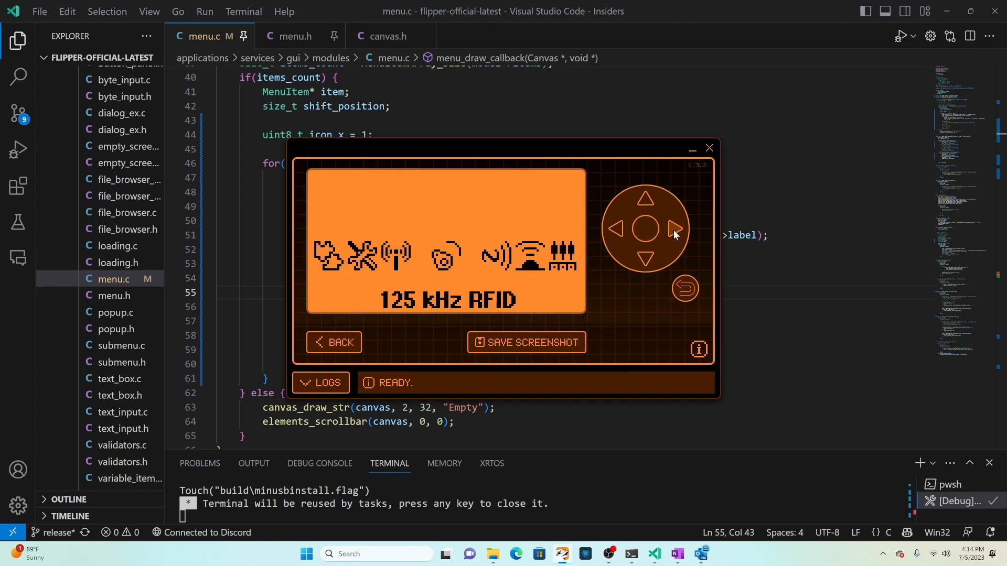
pyautogui.click(674, 229)
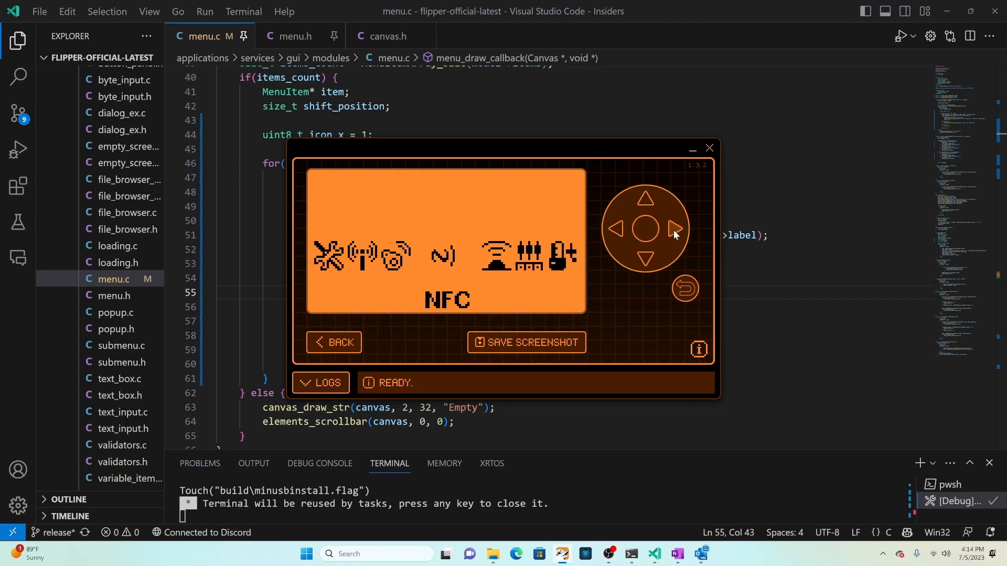
pyautogui.click(673, 228)
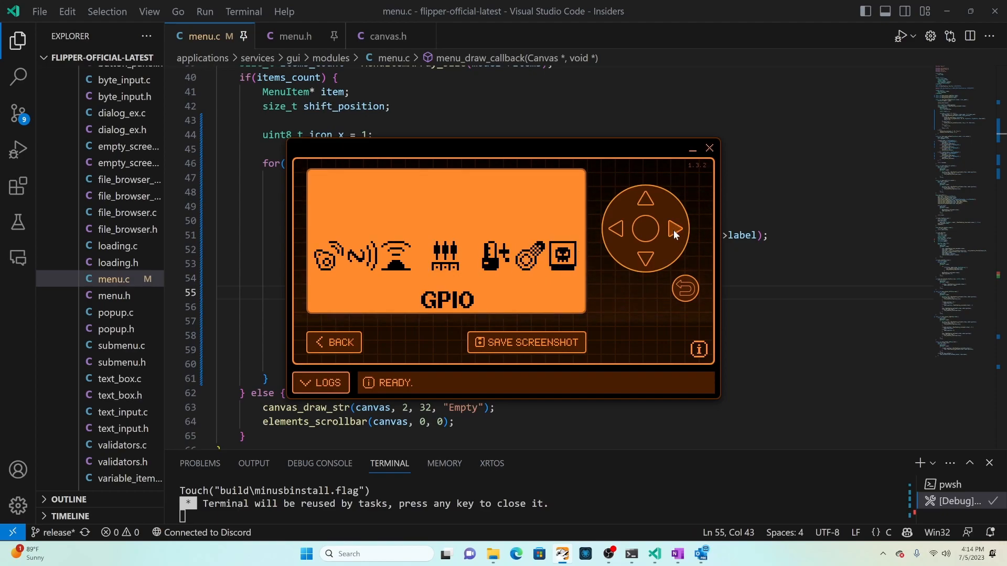
pyautogui.click(674, 228)
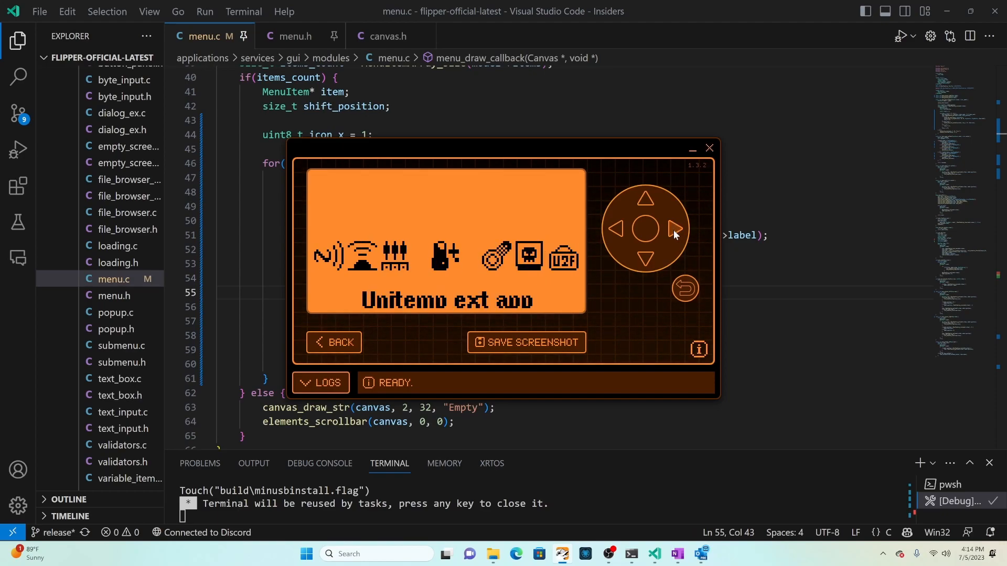
pyautogui.click(673, 229)
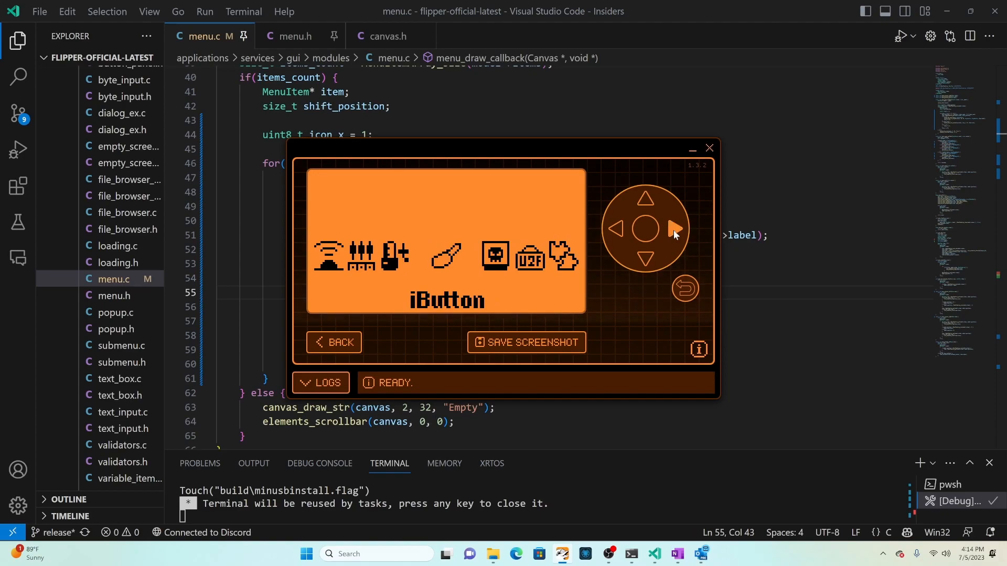
pyautogui.click(673, 228)
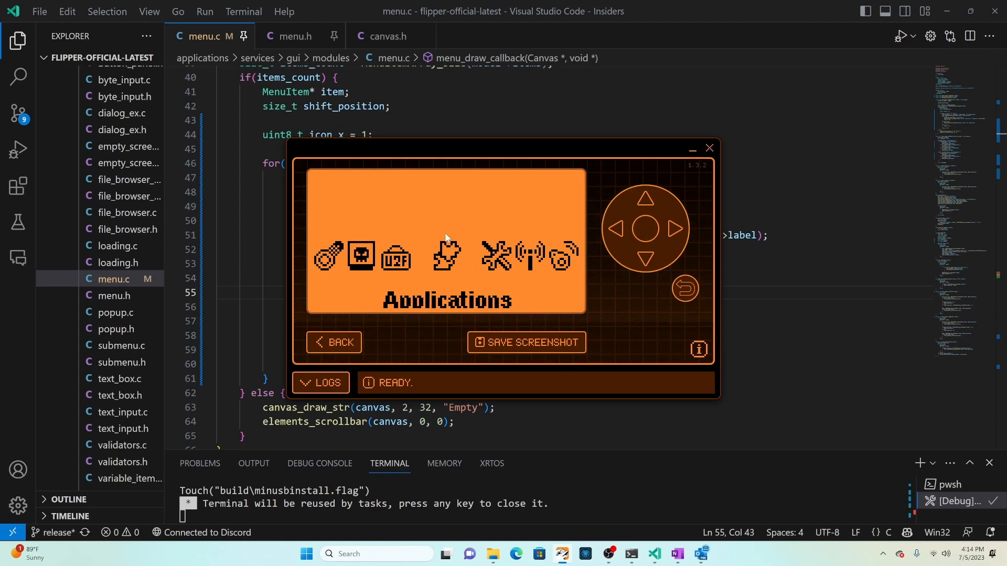
pyautogui.moveTo(710, 148)
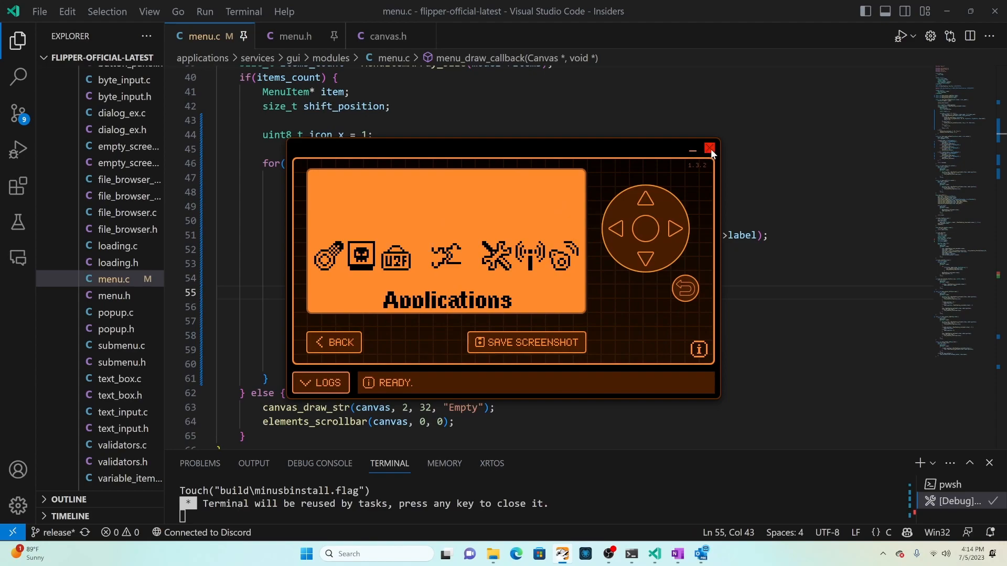
pyautogui.click(710, 150)
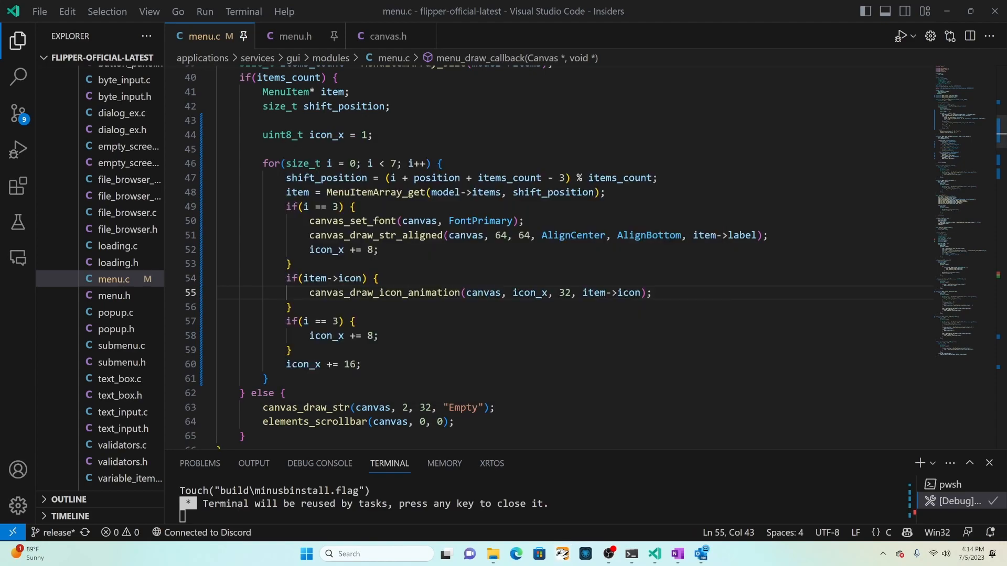
# Declare uint8_t icon_y = 32 and set icon_y = 24 inside the i == 3 block
pyautogui.click(372, 135)
pyautogui.write('uint8_t icon_y = 1;')
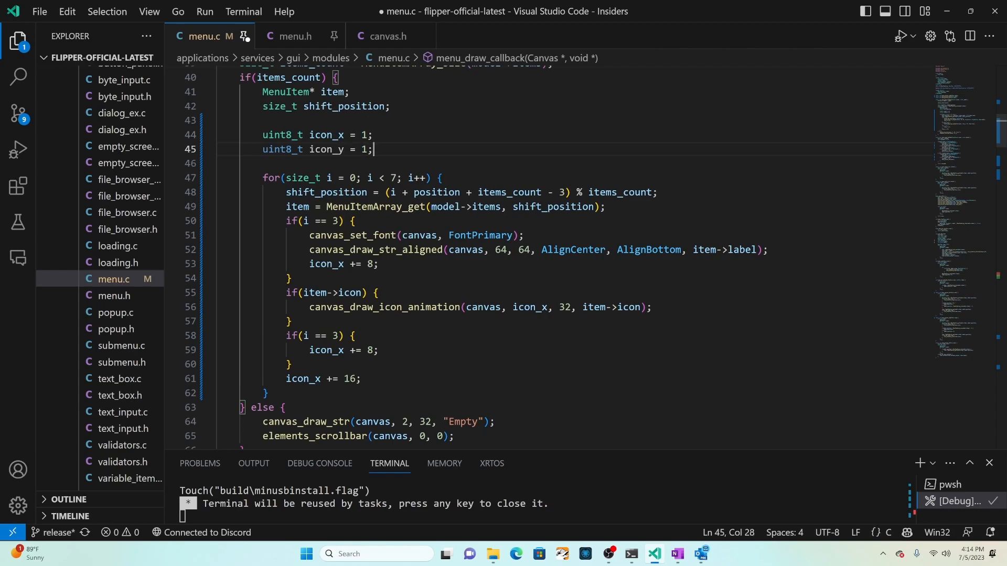
pyautogui.write('32')
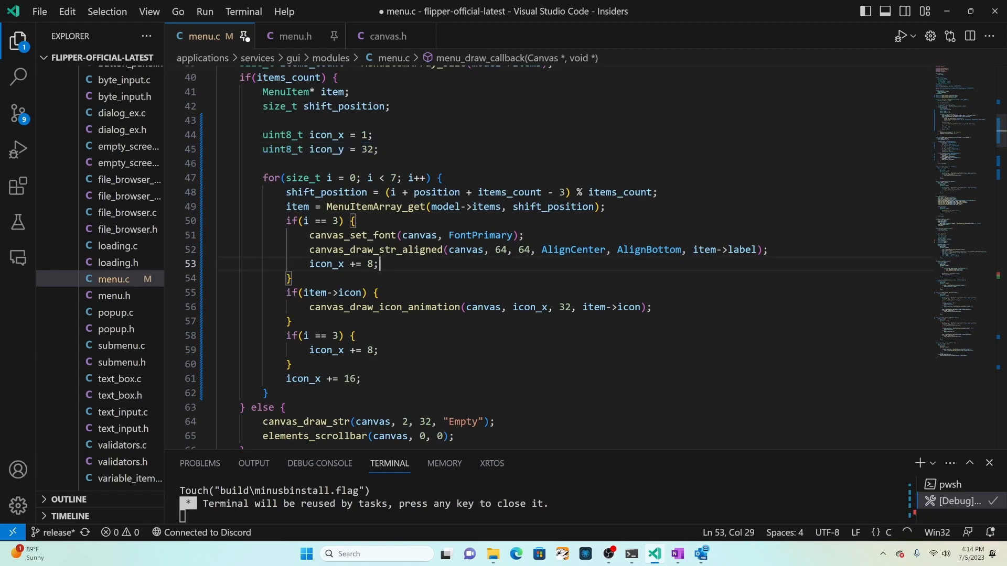
pyautogui.write('icon_y = 2;')
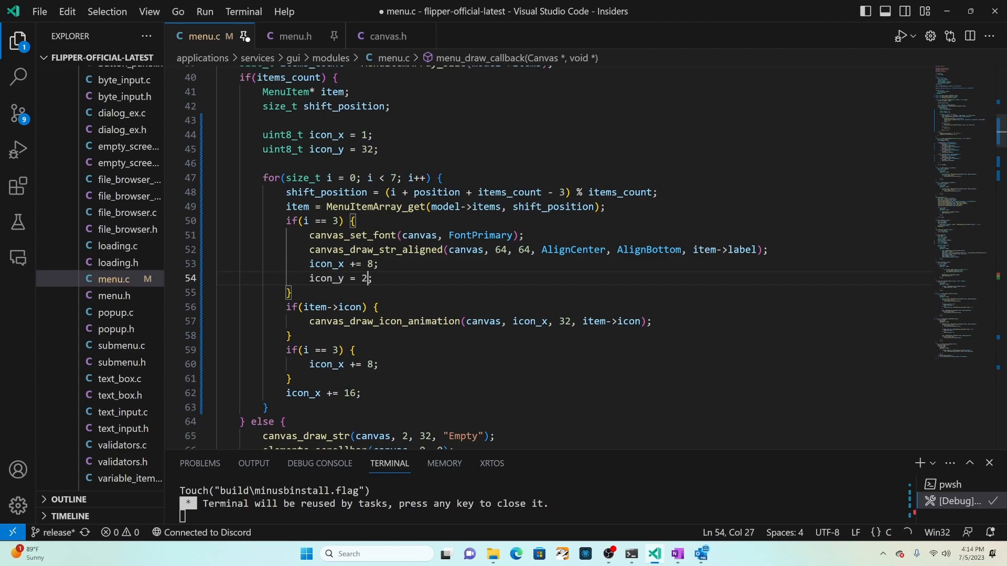
# Pass icon_y to canvas_draw_icon_animation and reset it to 32 after the centre icon
pyautogui.doubleClick(565, 321)
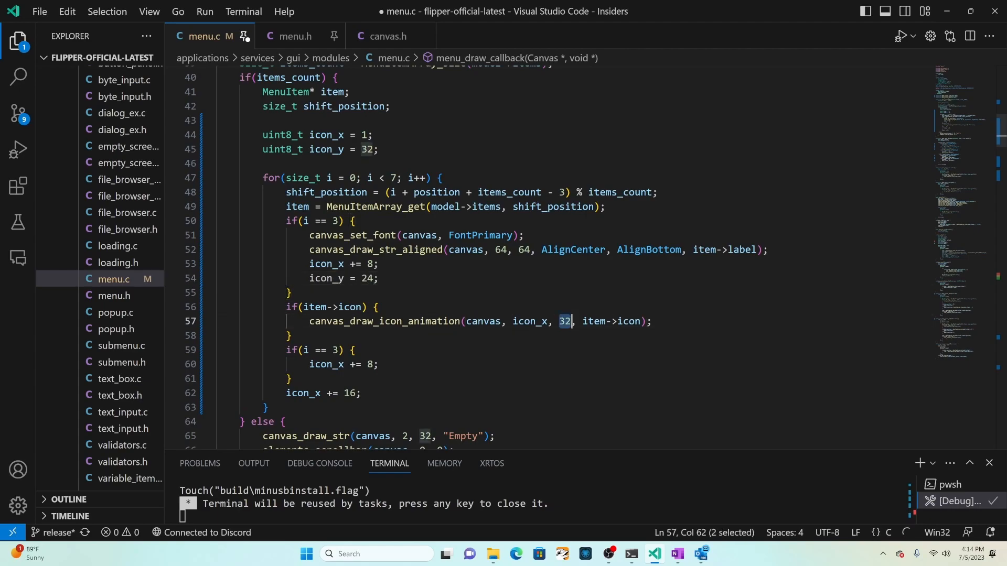
pyautogui.write('icon_y')
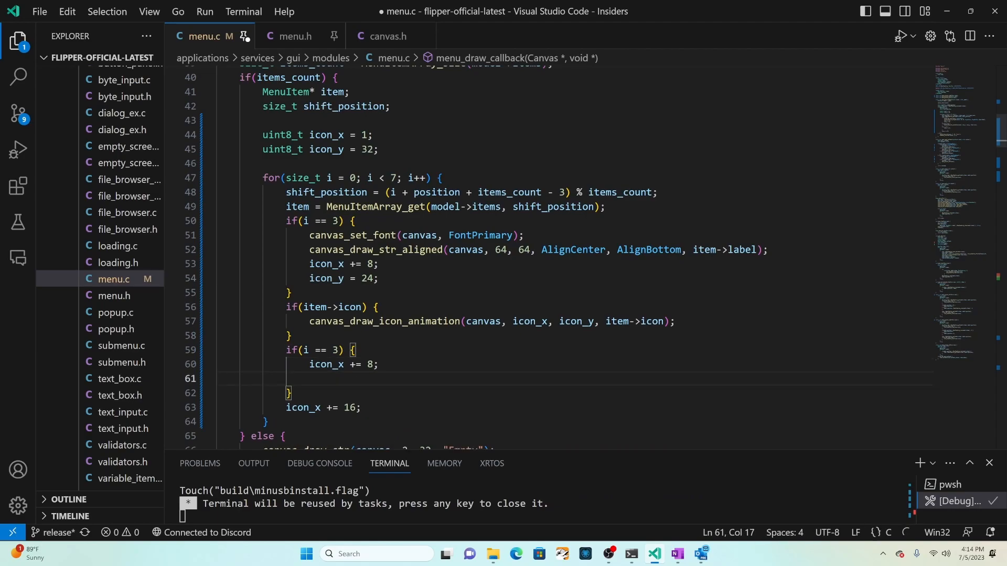
pyautogui.write('icon_')
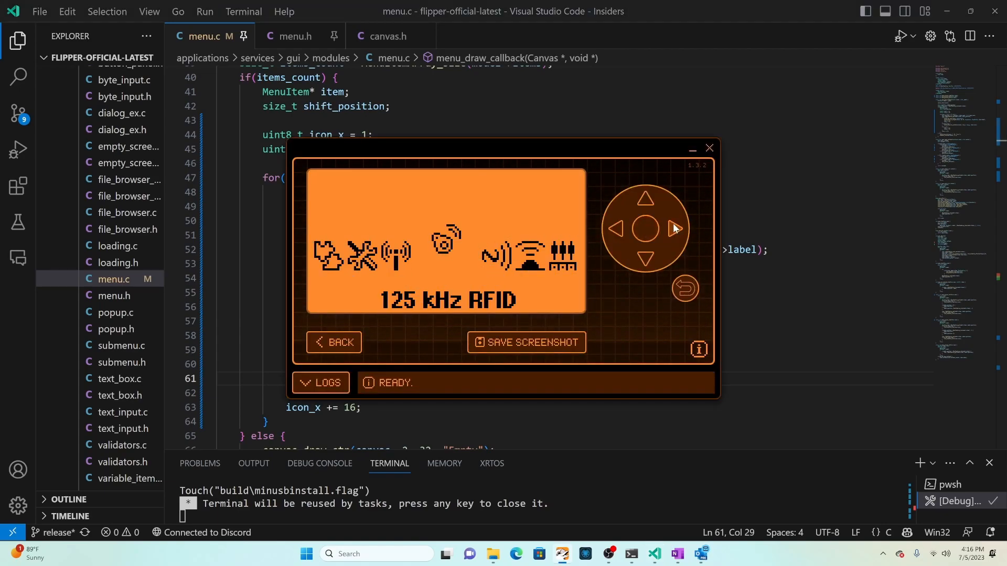
# Step right through a few menu entries to check the raised centre icon, then close the device screen
pyautogui.click(673, 229)
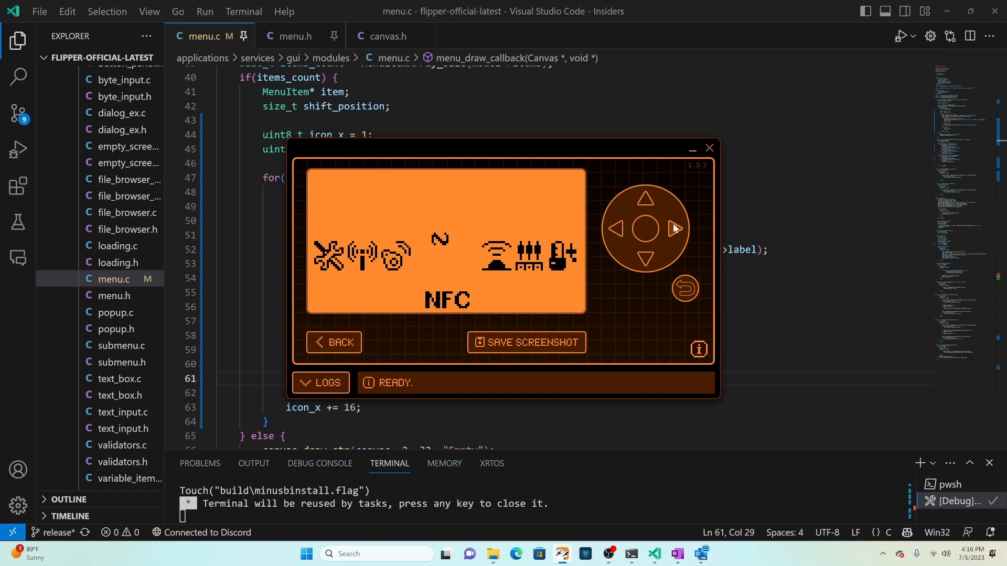
pyautogui.click(674, 228)
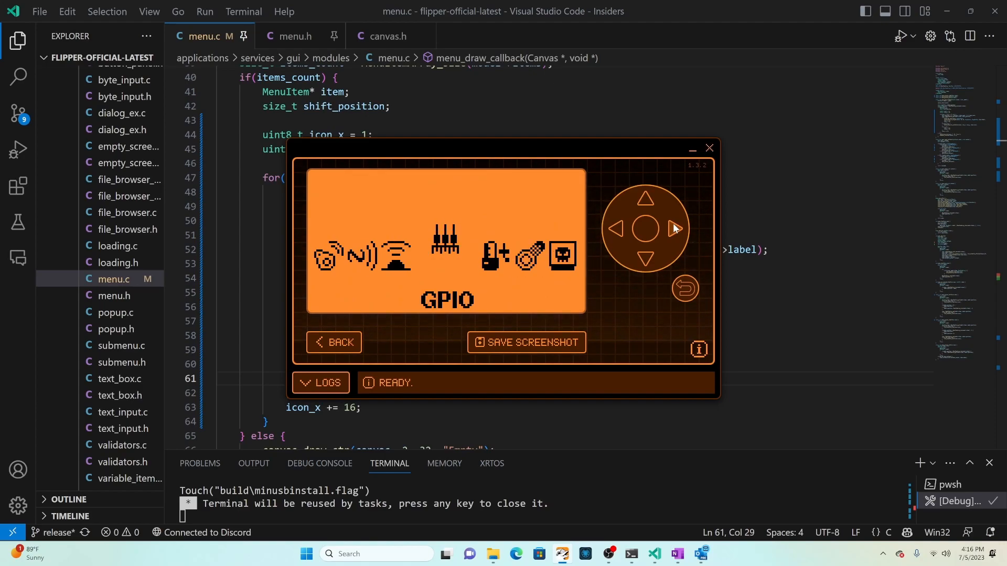
pyautogui.click(674, 229)
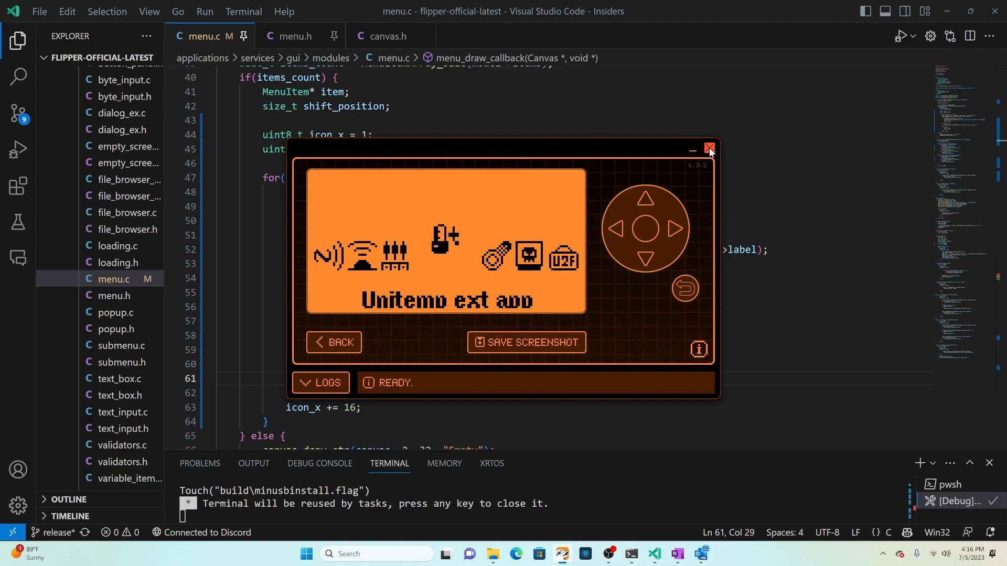
pyautogui.click(710, 150)
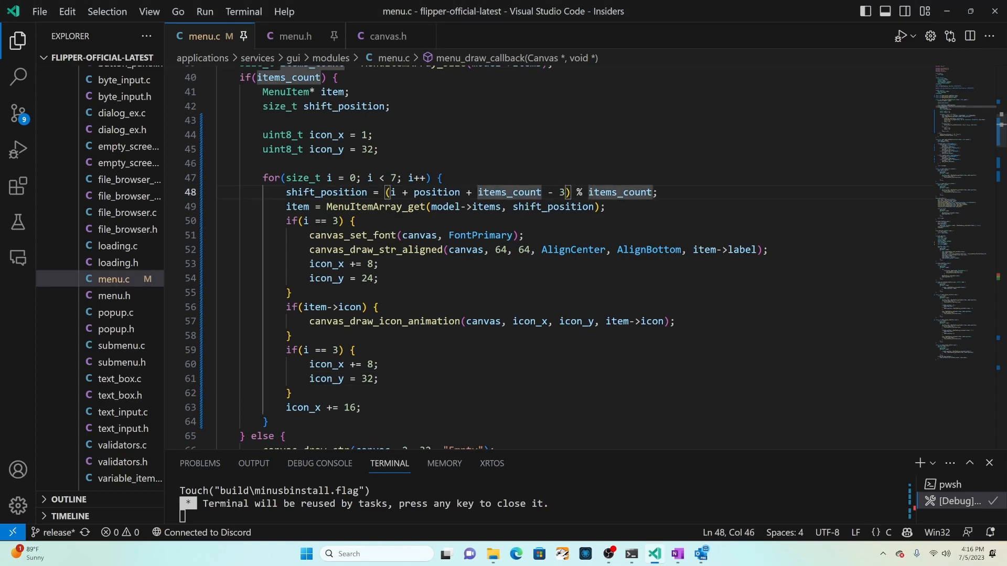
# Change the shift expression to (i + position + 8 * items_count - 3) % items_count and save
pyautogui.write('8*')
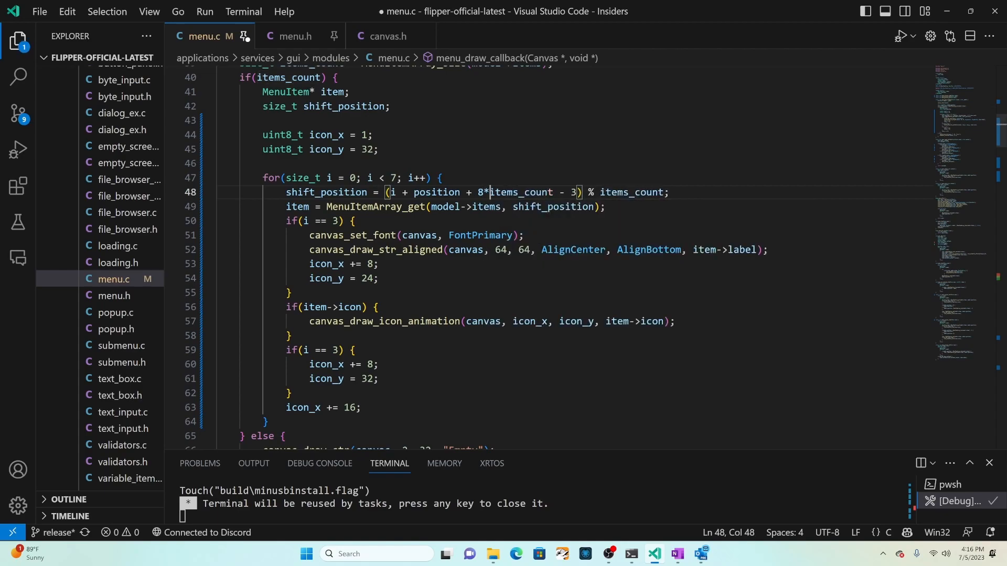
pyautogui.write('"  "')
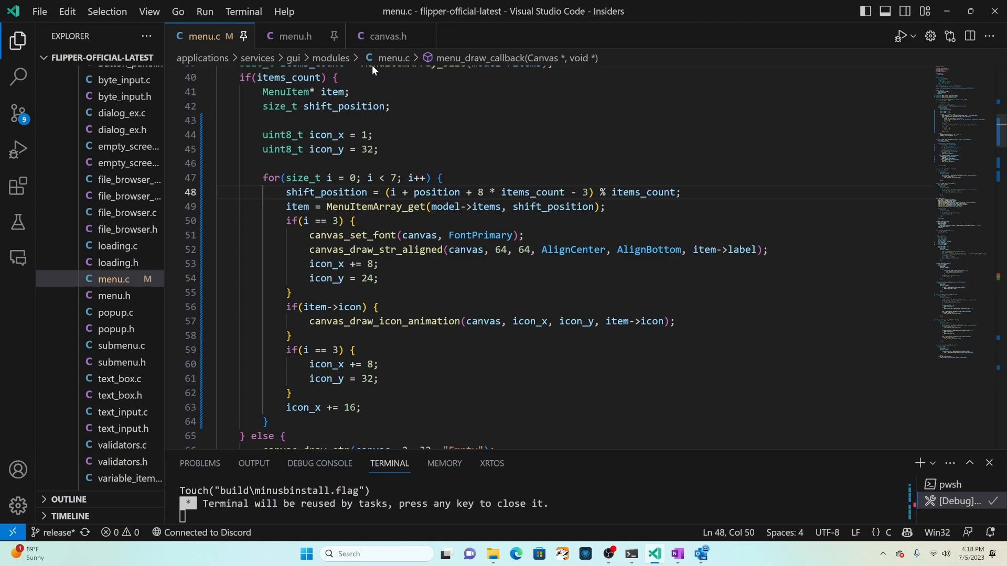
pyautogui.moveTo(377, 71)
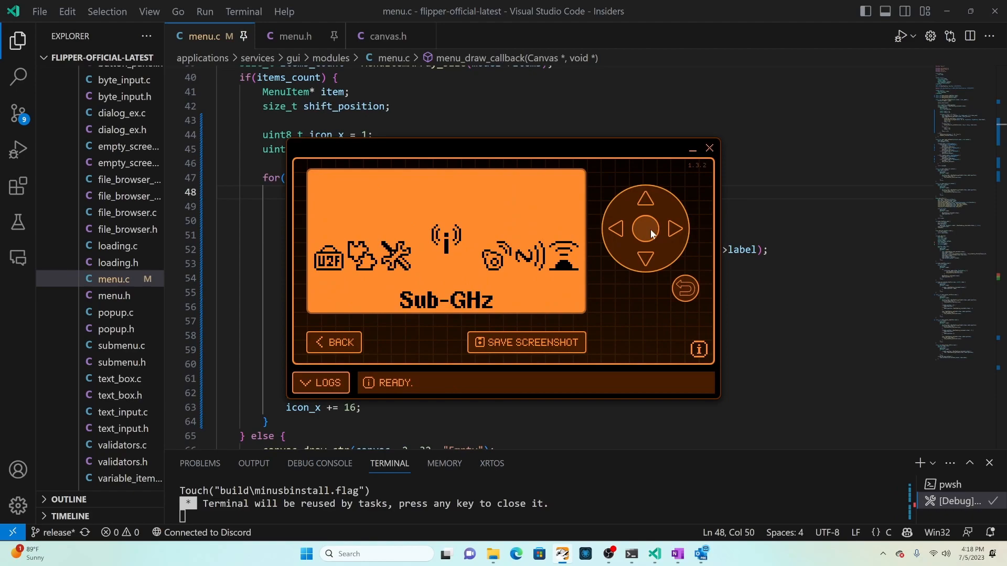
# Cycle right from Sub-GHz to Unitemp ext app, noting clipped long labels, then close the screen
pyautogui.click(673, 229)
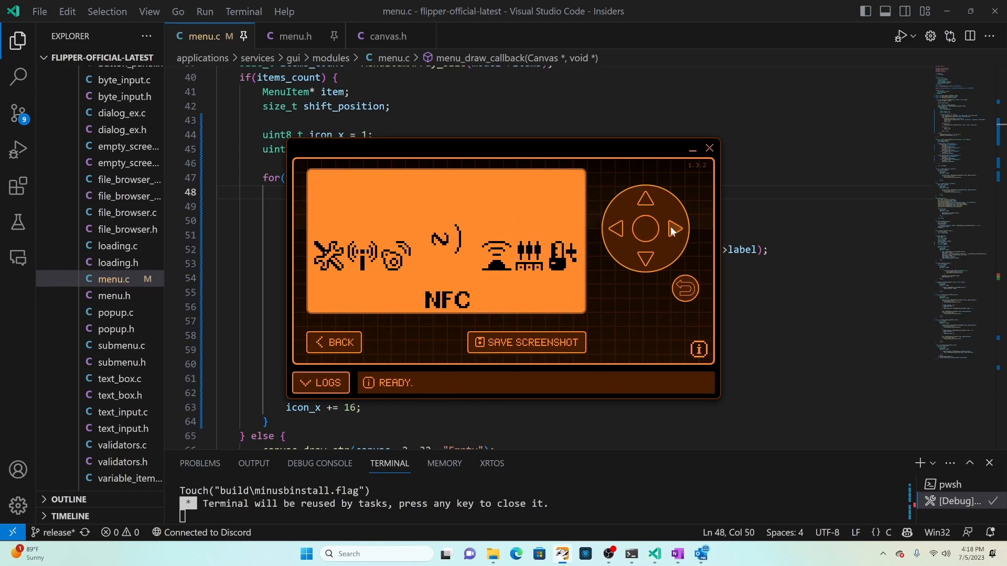
pyautogui.click(672, 229)
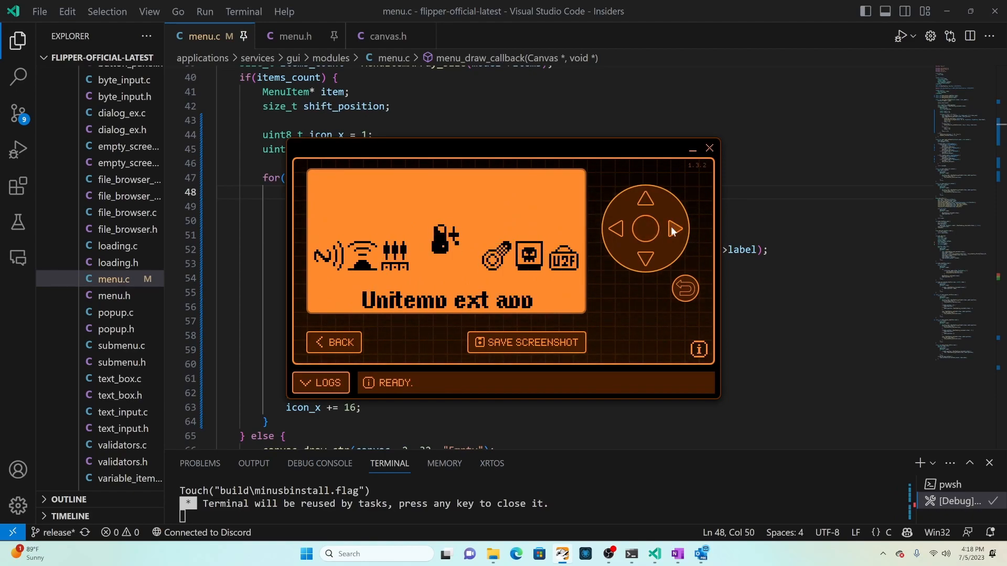
pyautogui.moveTo(660, 234)
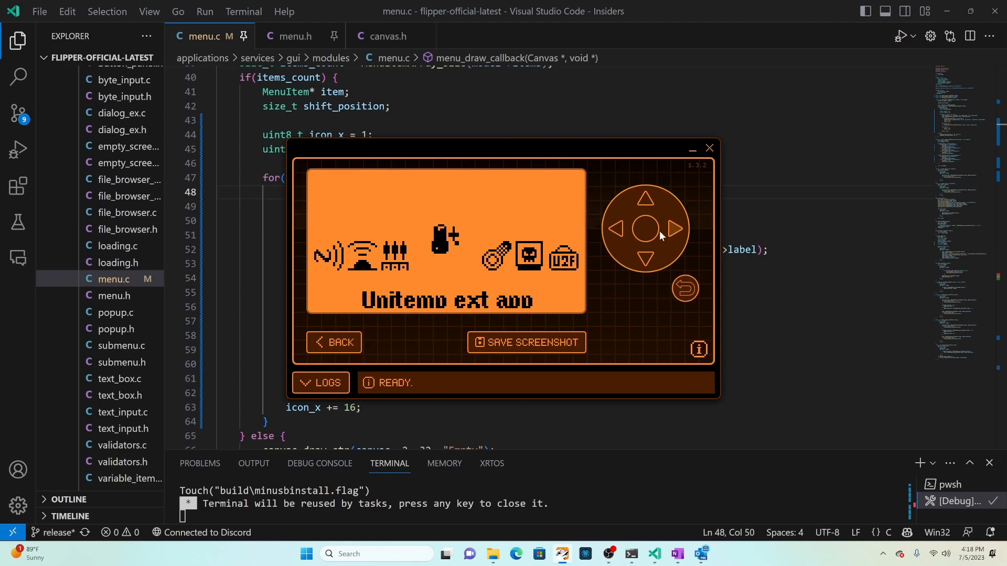
pyautogui.moveTo(438, 314)
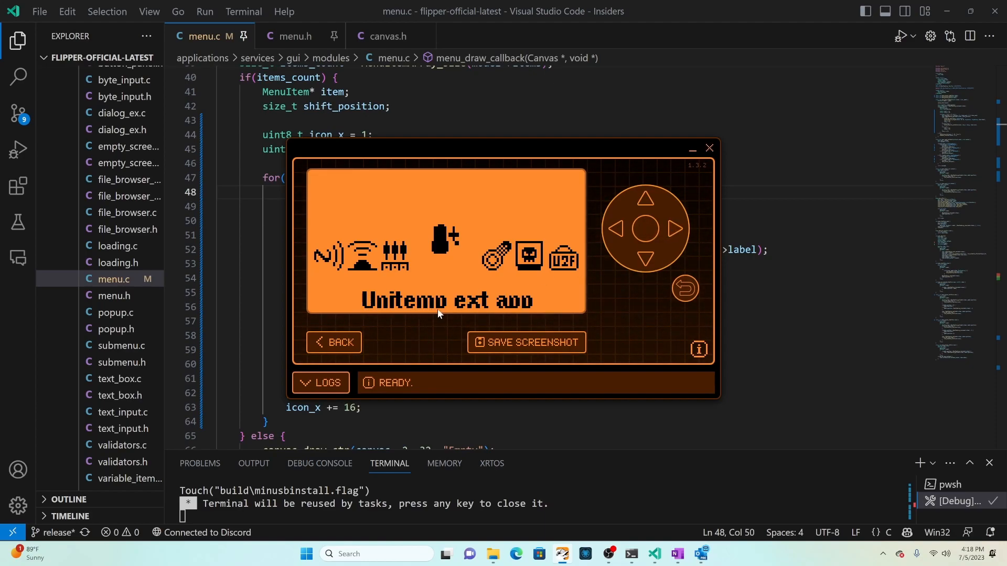
pyautogui.moveTo(513, 314)
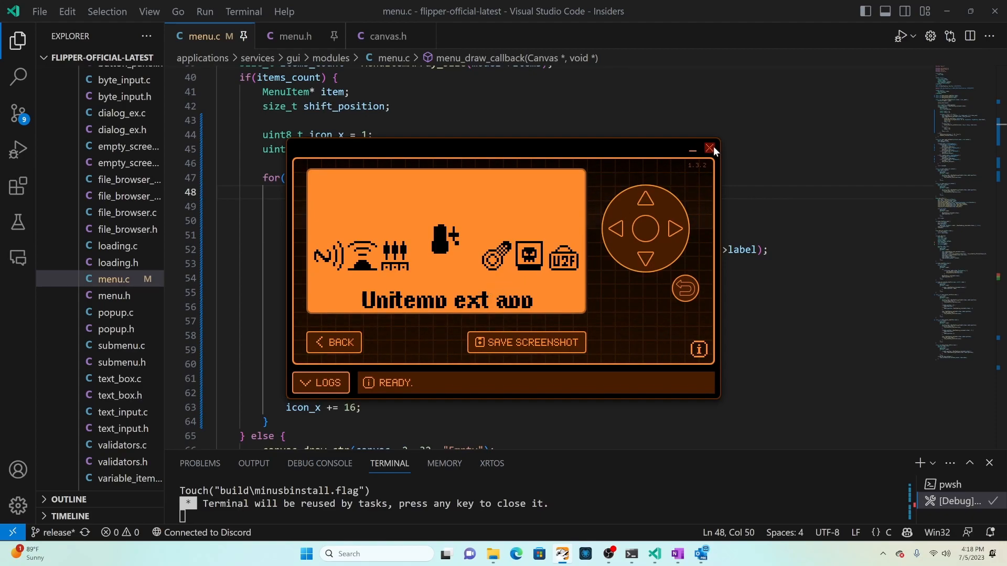
pyautogui.click(709, 150)
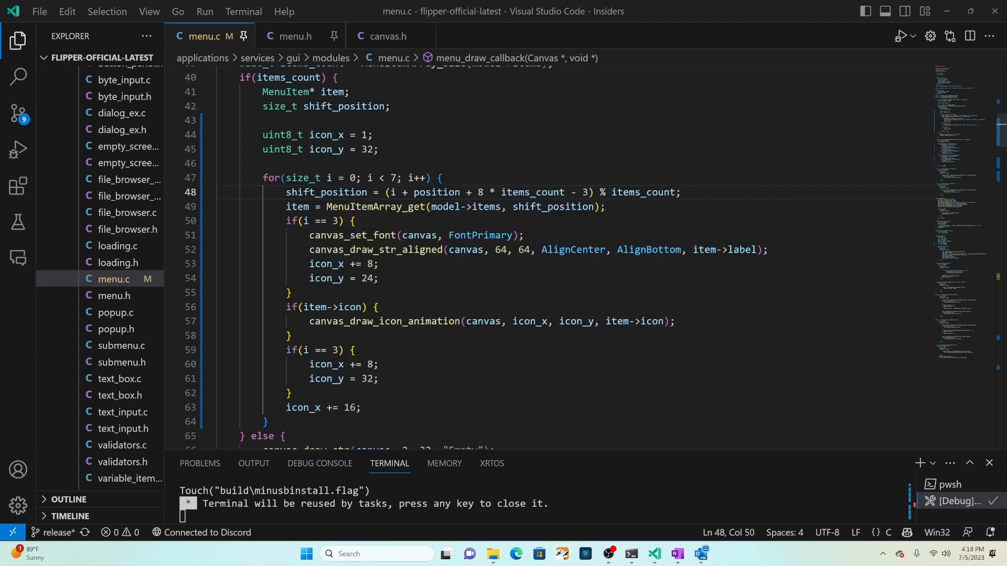
# Change the centre label's y in canvas_draw_str_aligned from 64 to 60
pyautogui.click(520, 250)
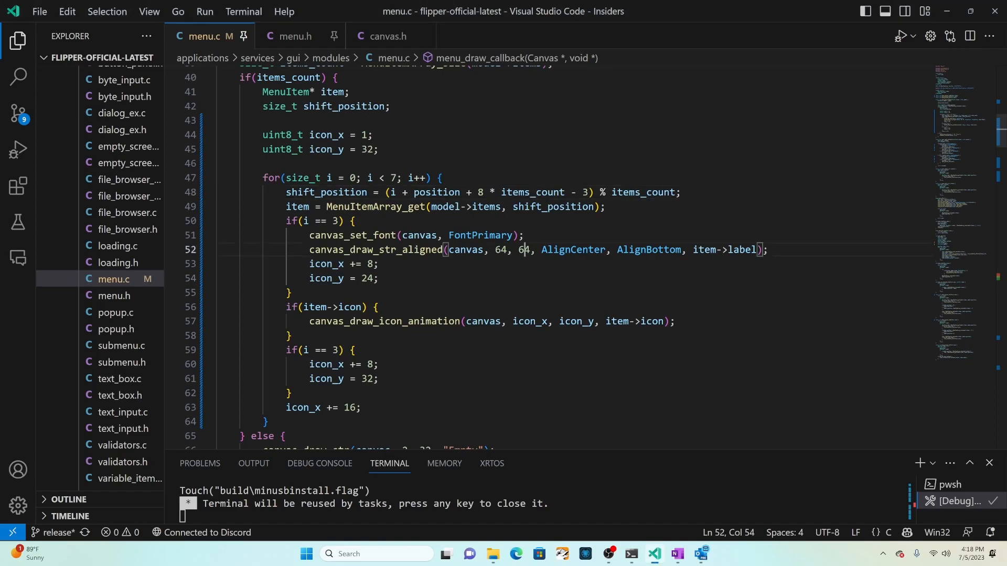
pyautogui.write('0')
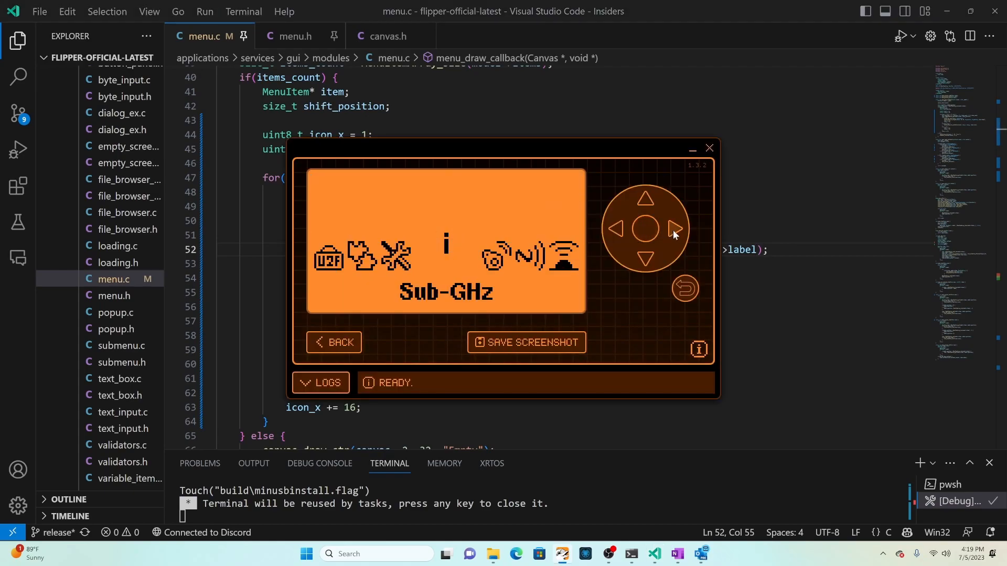
# Move to the next menu item and confirm the Unitemp ext app label shows fully
pyautogui.click(673, 229)
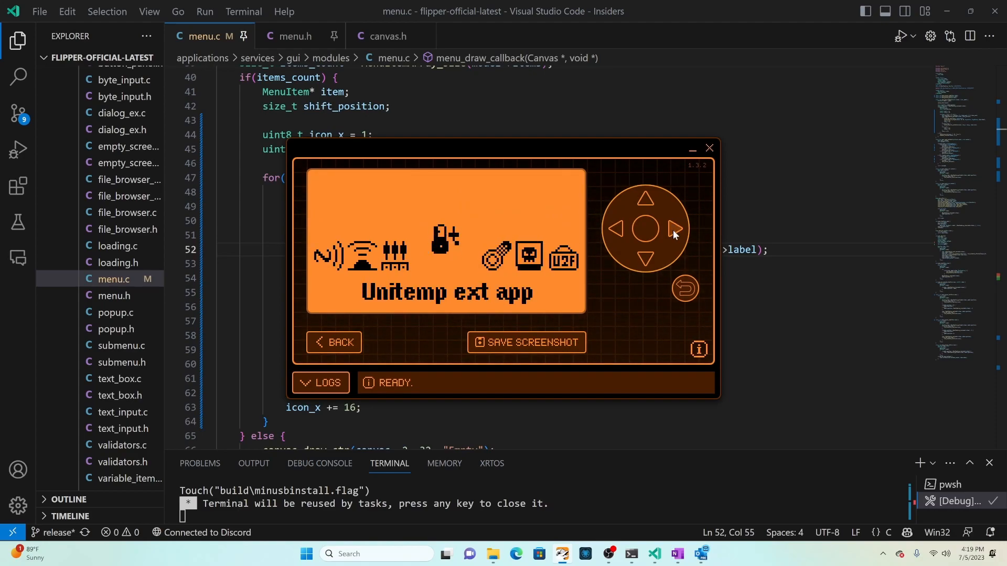